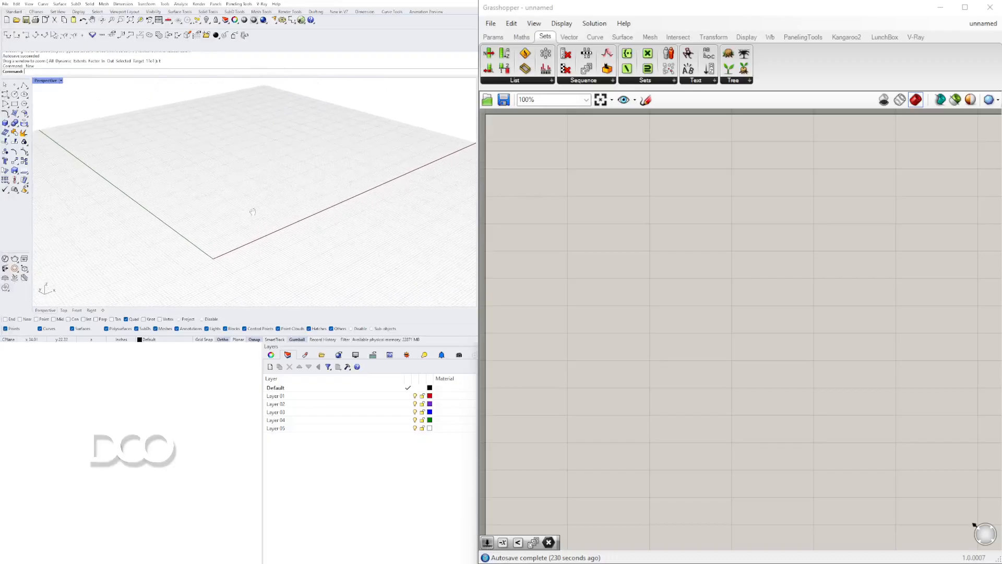
Step: Search the canvas for Construct Point ('CON') to build two points joined by a line
drag(253, 212, 224, 234)
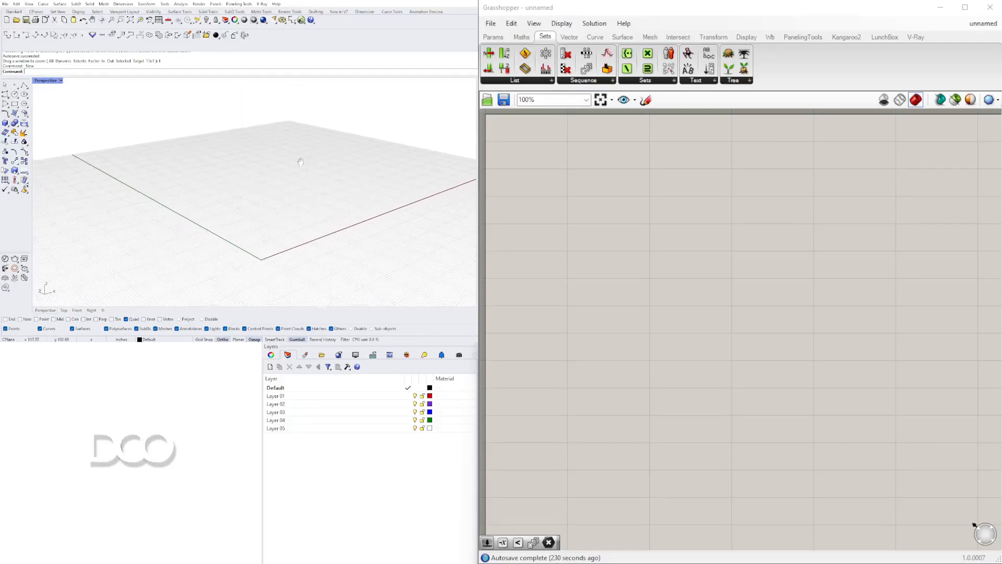
double_click(702, 258)
text(POINT)
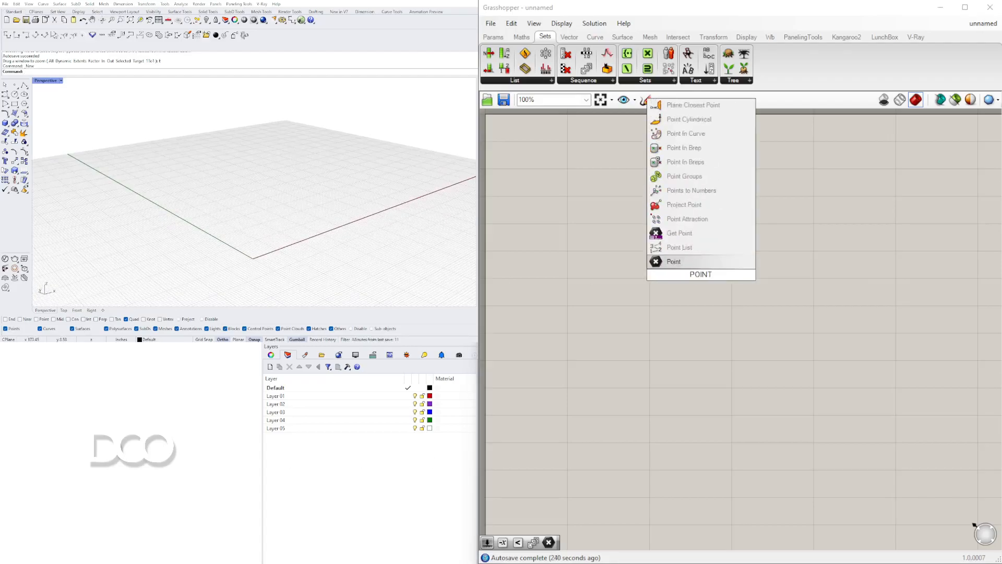
text(CON)
text(LENG)
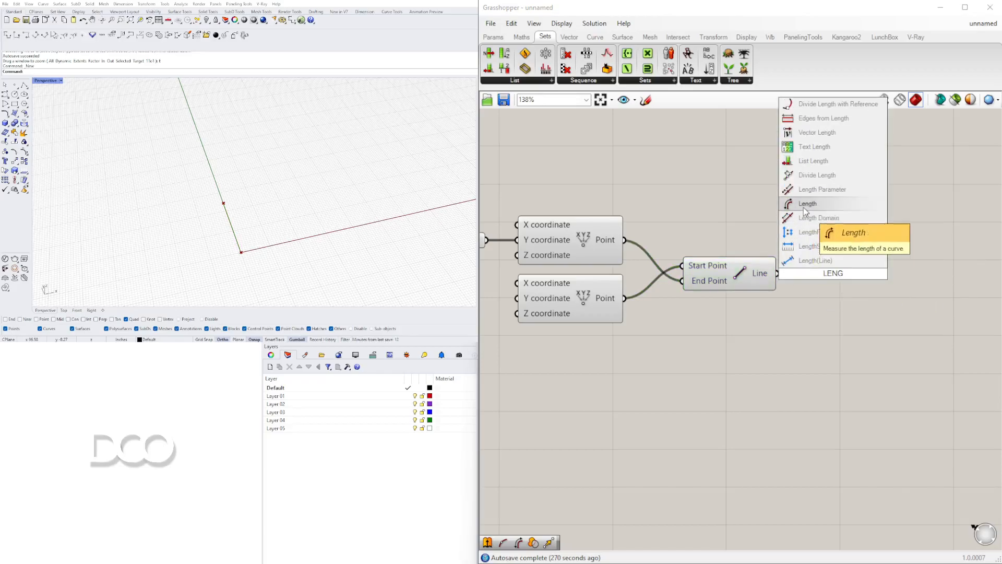
Step: Add a Length component on the line and drive the first point's Y with a 29 slider
click(807, 203)
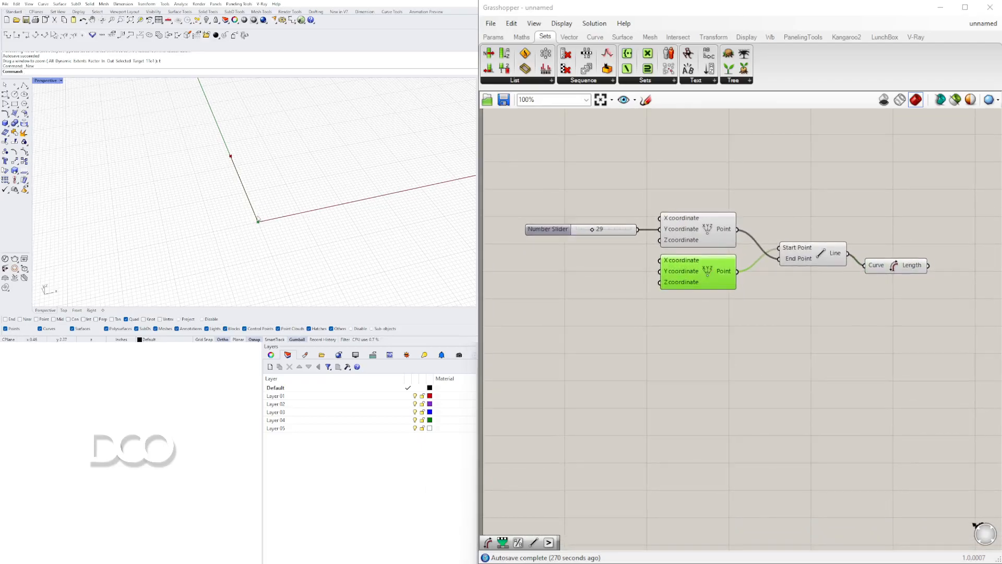
mouse_move(552, 442)
text(MOVE)
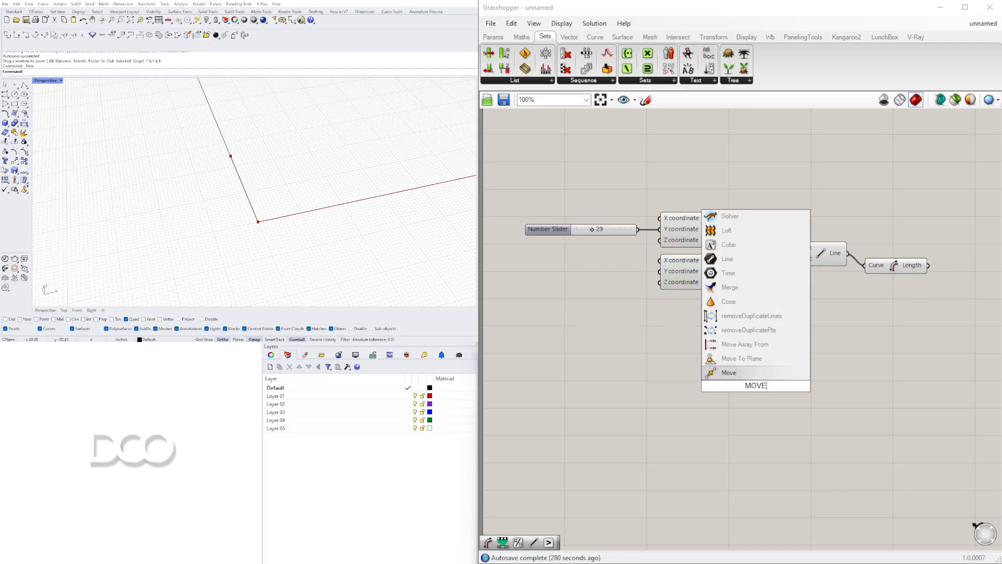
Step: Feed the second point into a Move component with a Unit Y vector as motion
click(728, 372)
text(Y)
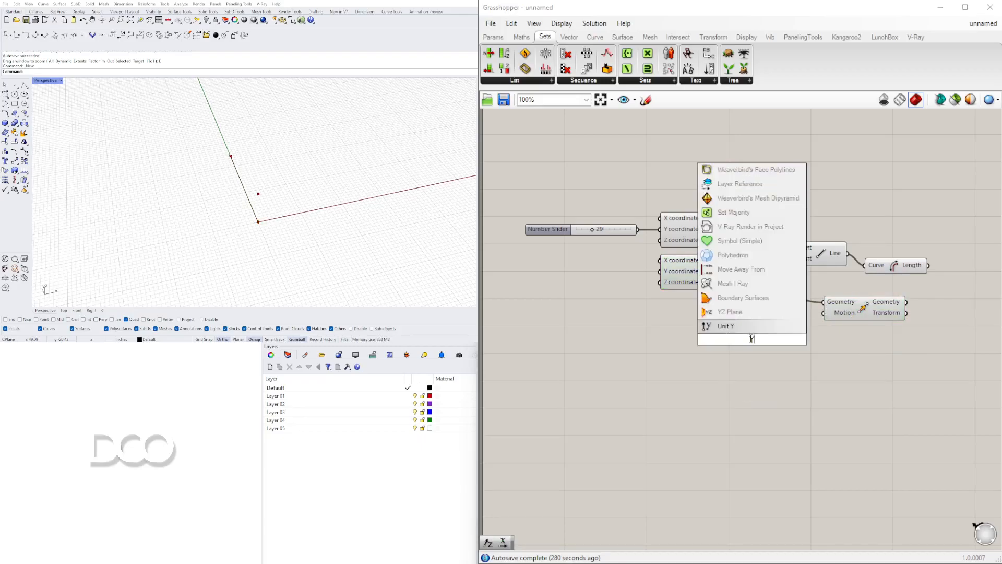
click(725, 326)
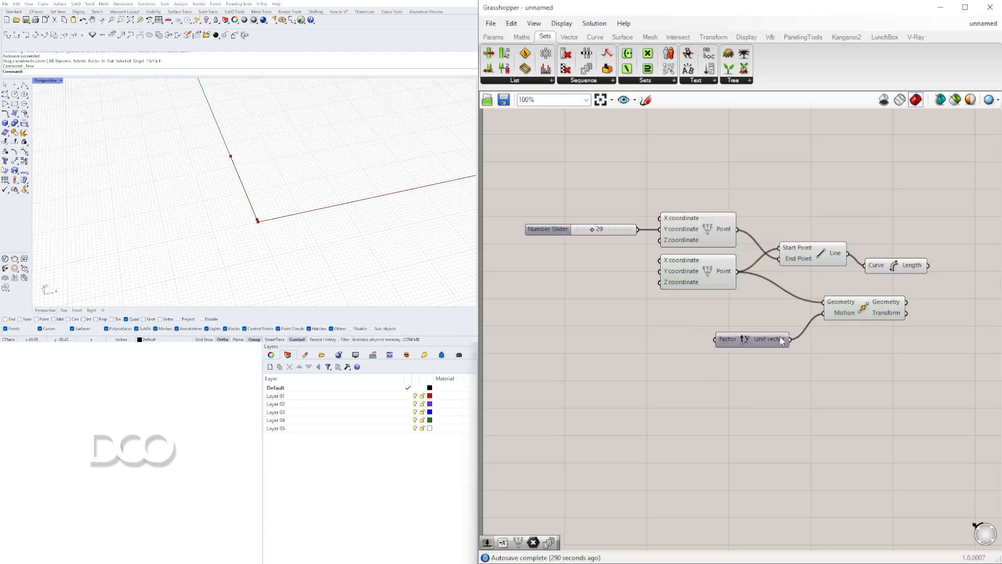
click(755, 327)
text(SER)
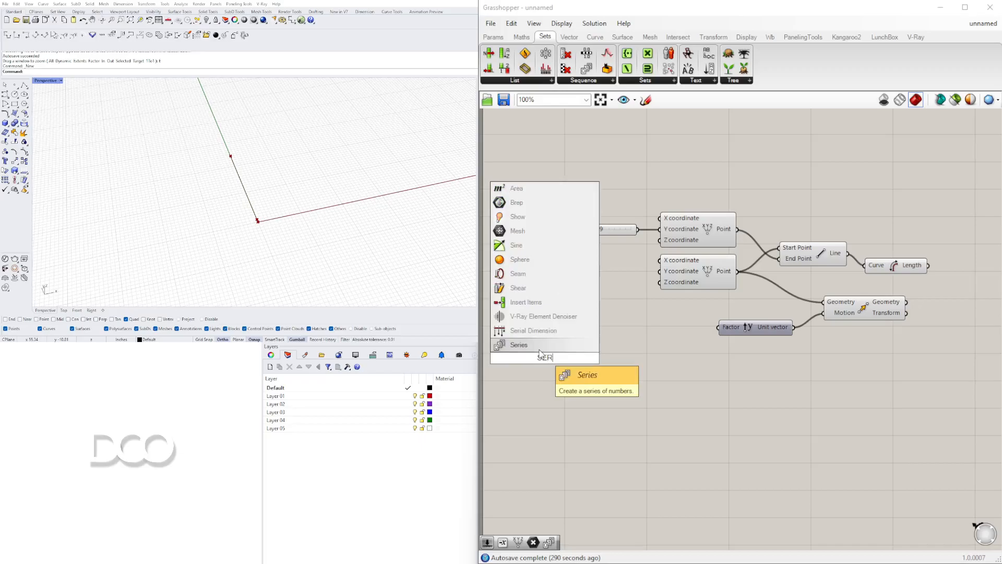
Step: Add a Series with sliders 5.5 start, 5.5 step, count 5 feeding the Unit Y factor
click(519, 344)
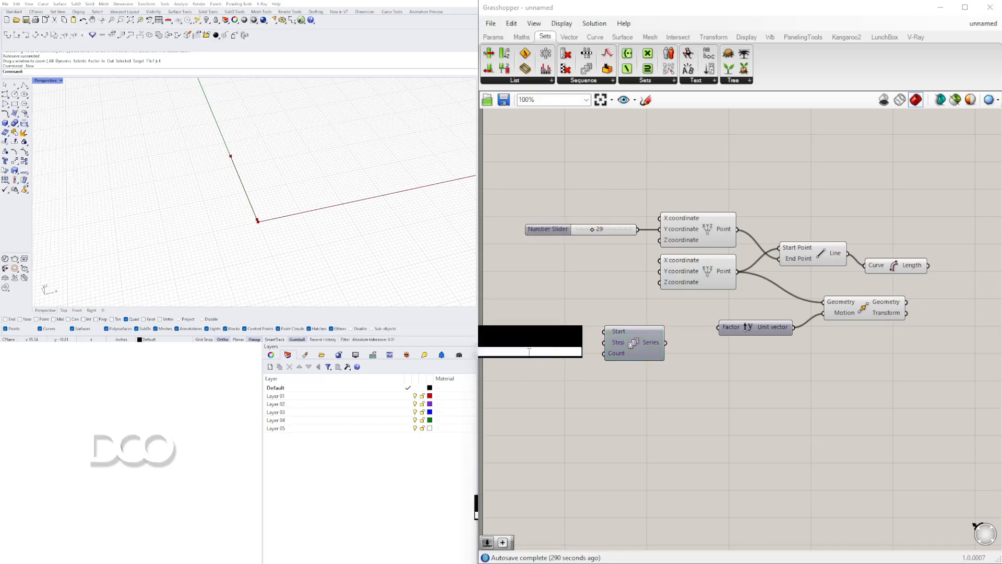
double_click(529, 336)
text(5.)
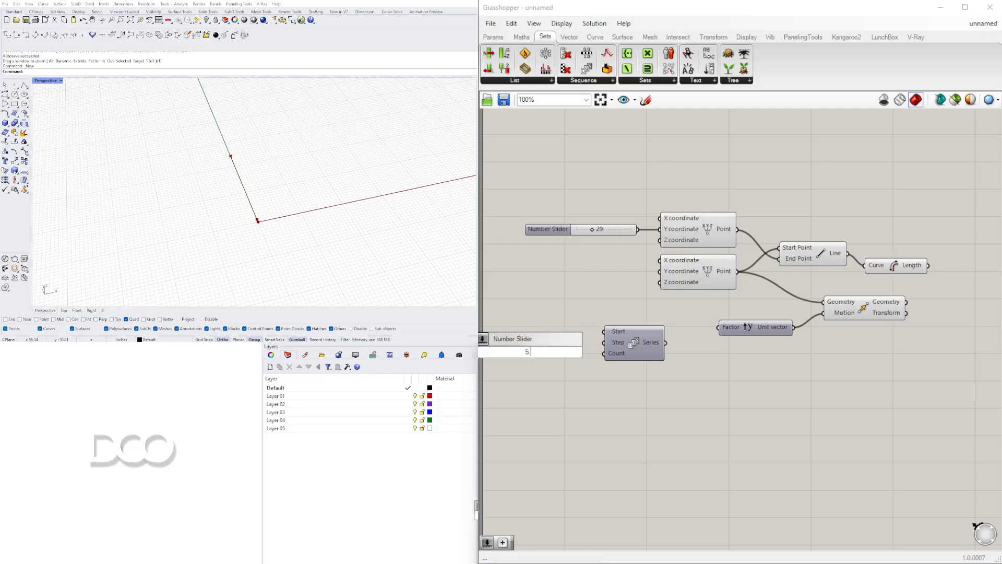
scroll(up, 3)
text(5)
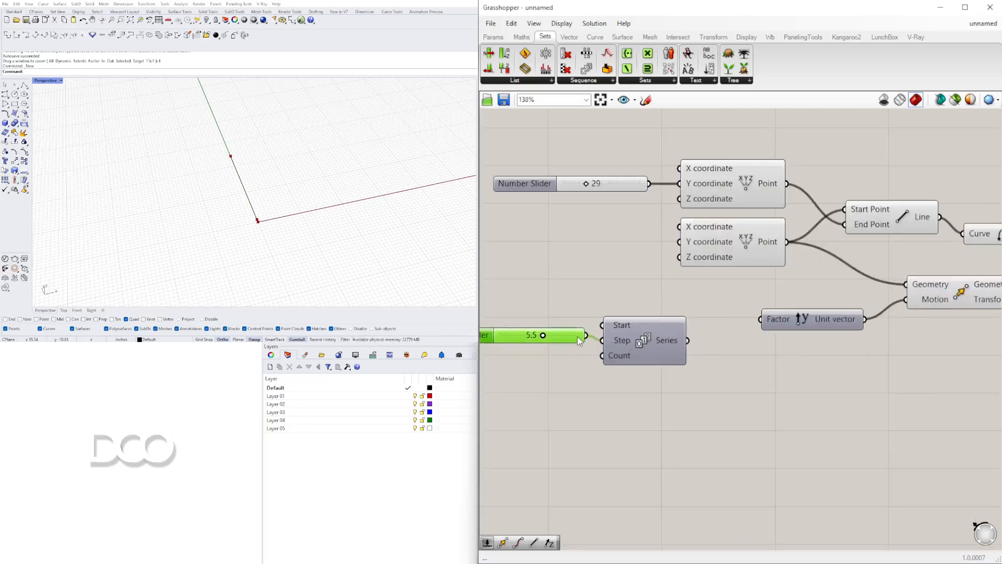
scroll(down, 3)
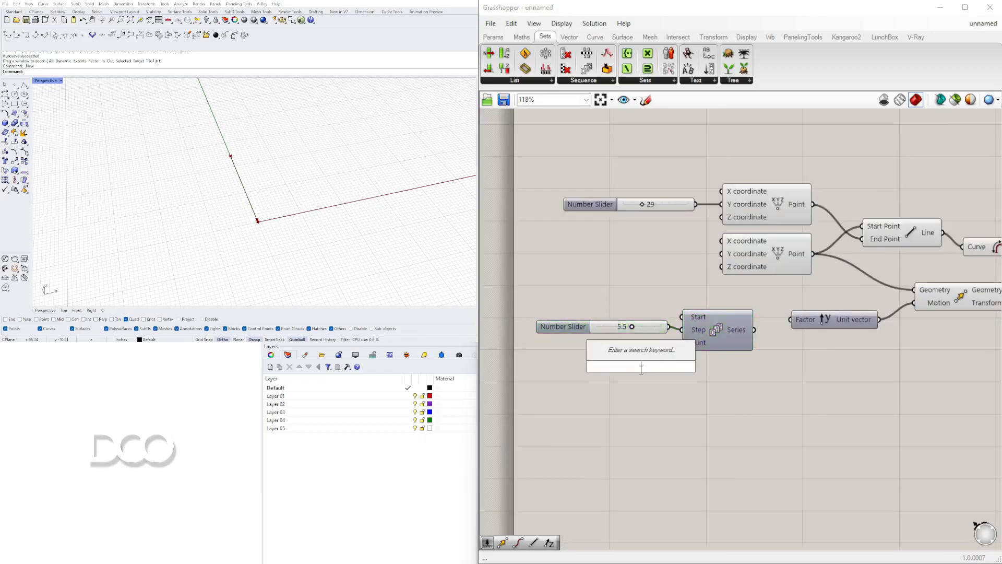
text(Number Slider)
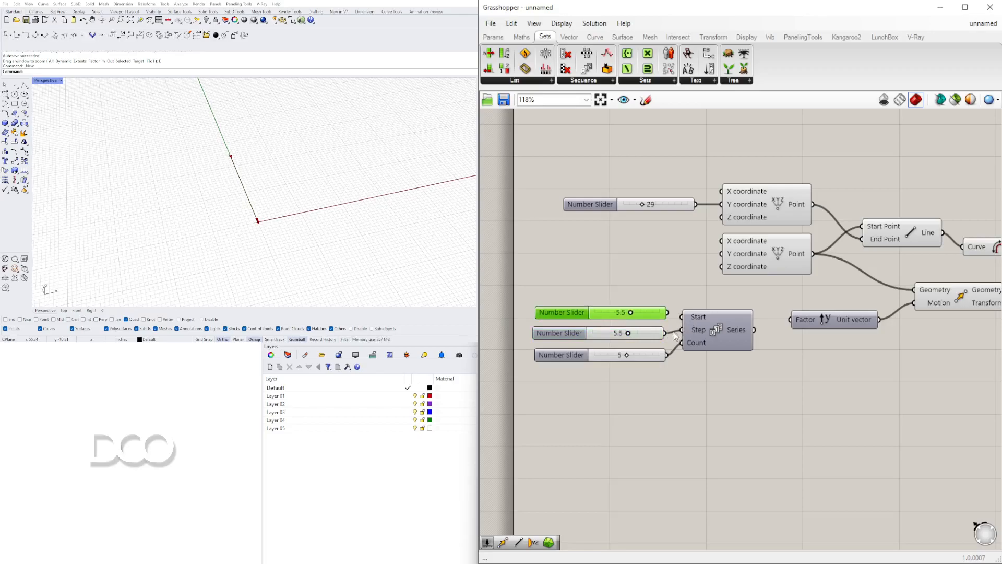
mouse_move(652, 313)
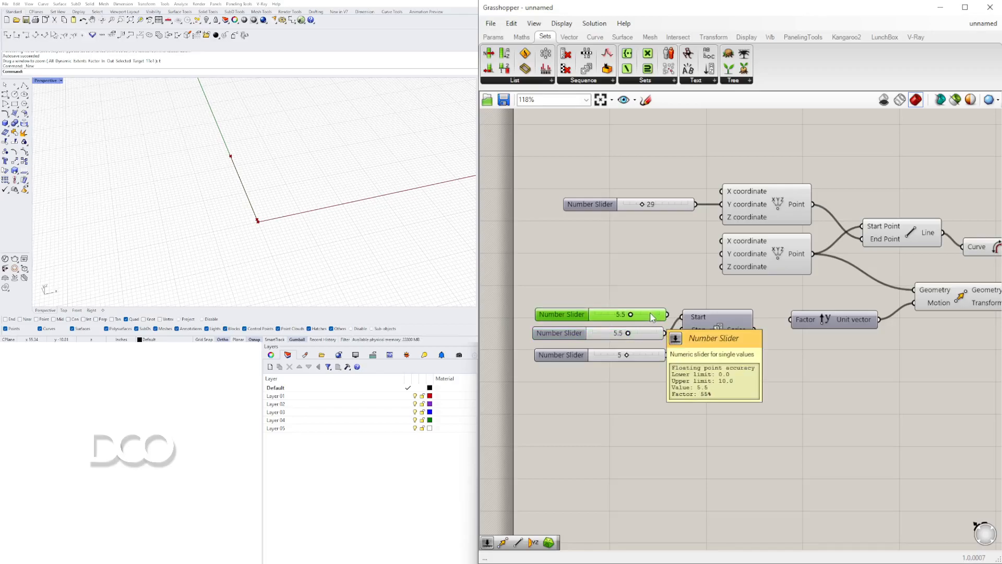
scroll(up, 3)
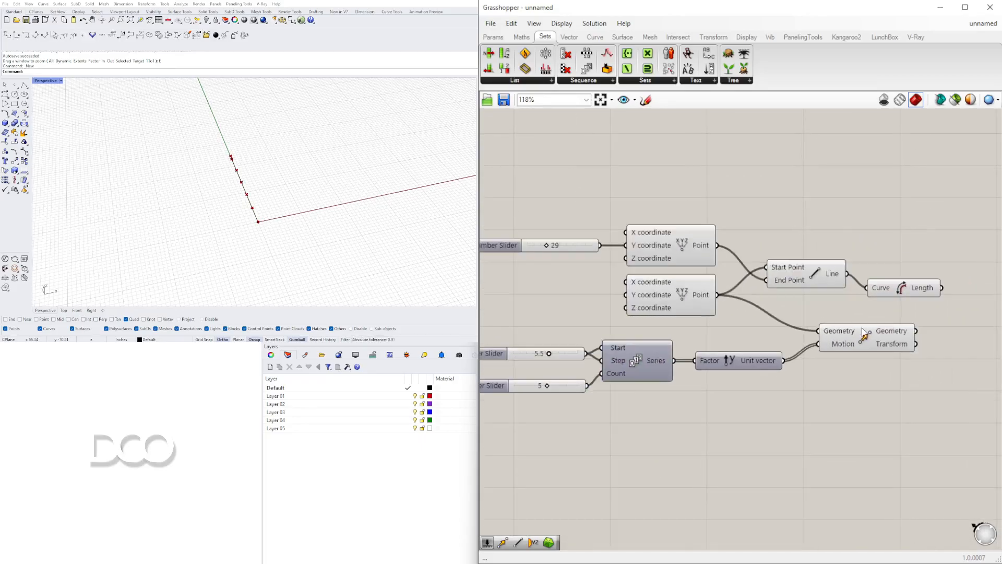
Step: Set the Series count slider to 9 and preview the nine moved points
click(866, 338)
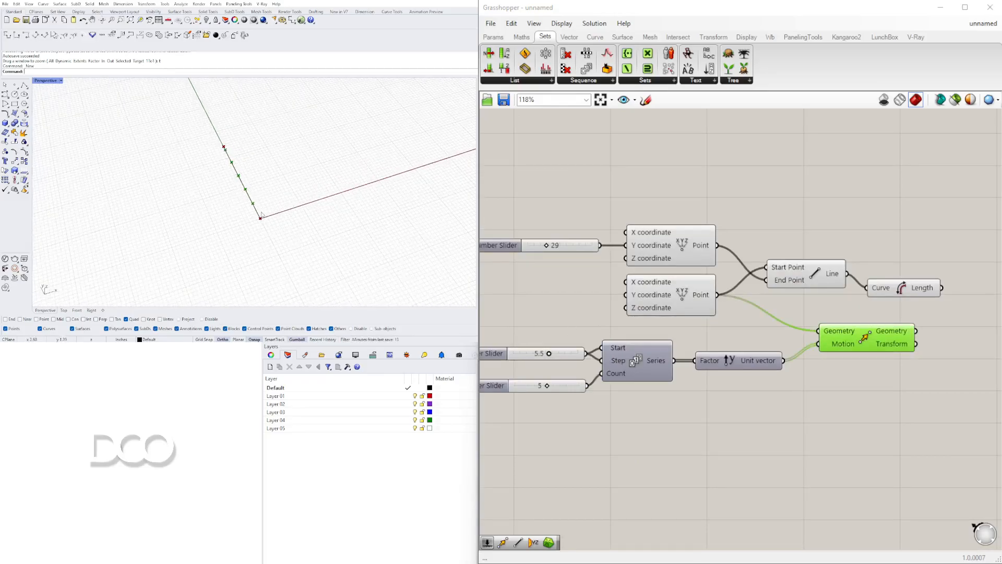
scroll(up, 3)
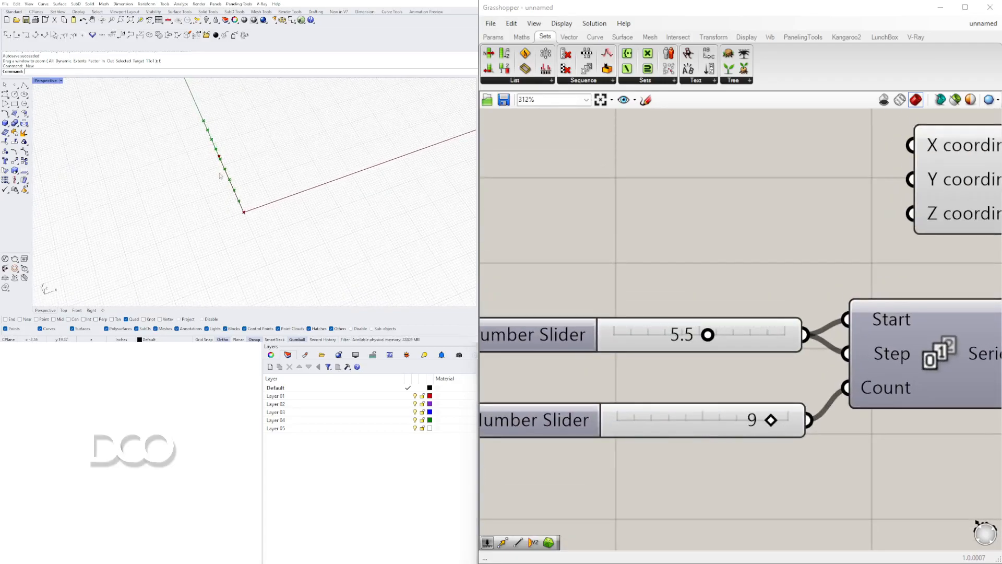
scroll(down, 3)
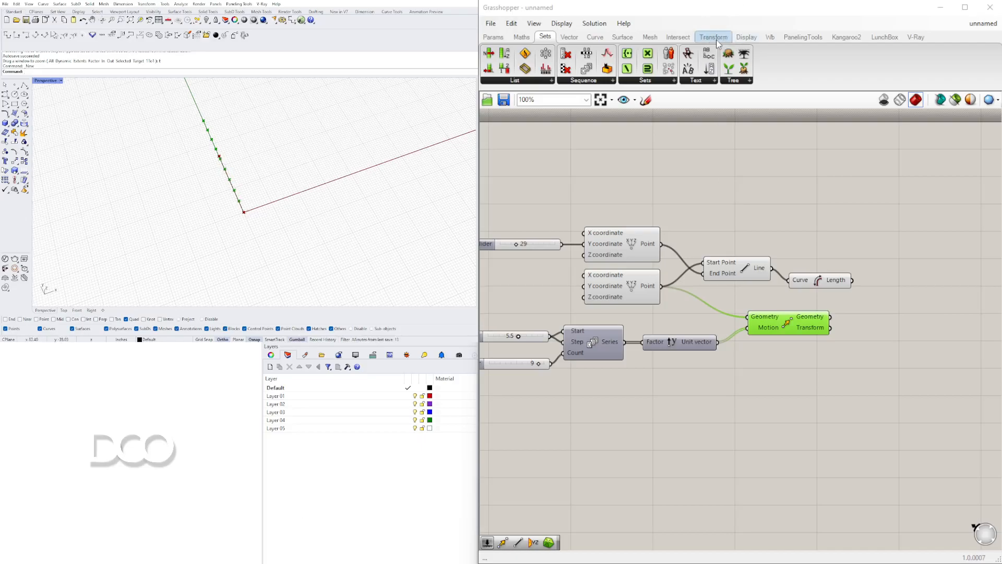
click(677, 37)
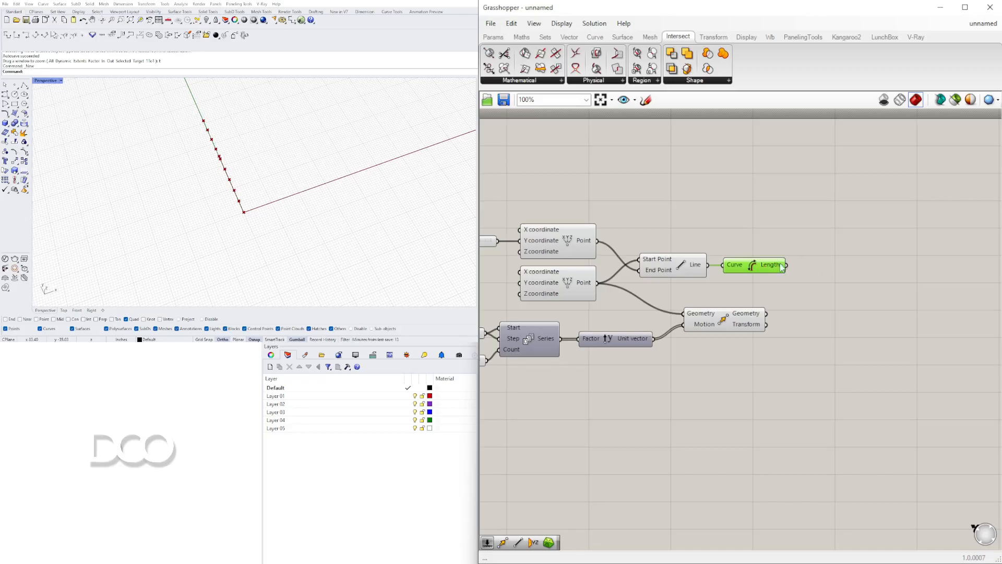
mouse_move(856, 268)
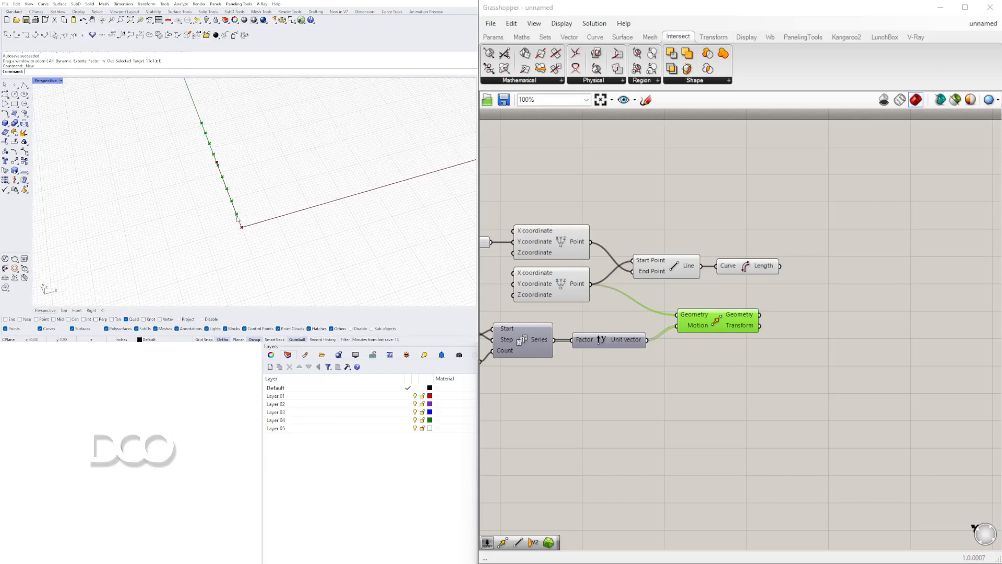
mouse_move(228, 180)
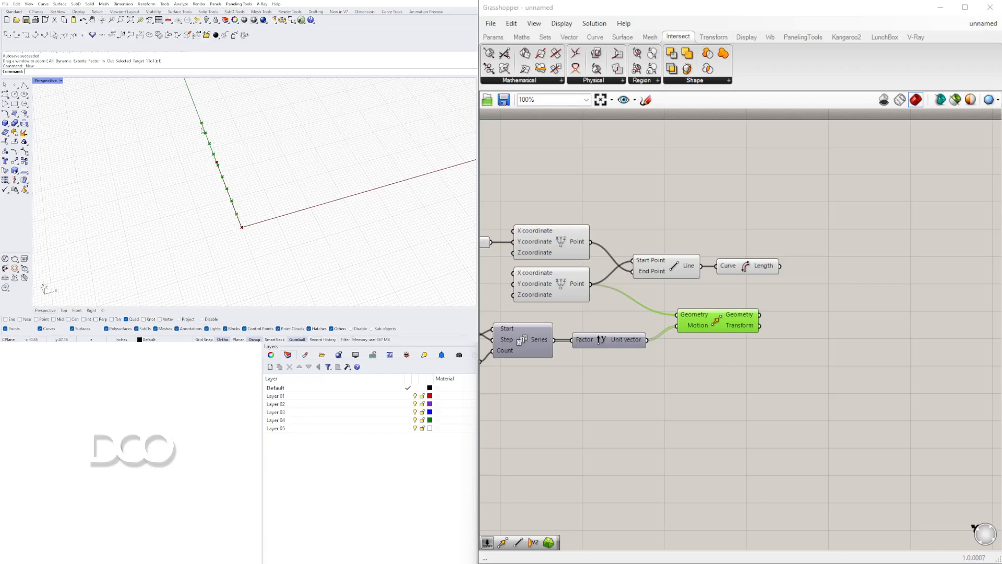
mouse_move(238, 215)
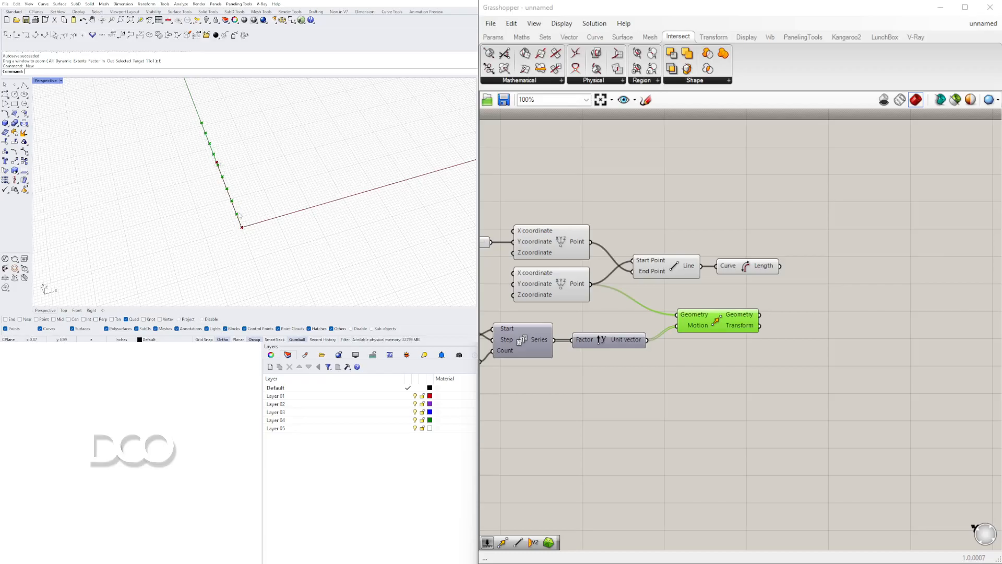
mouse_move(222, 162)
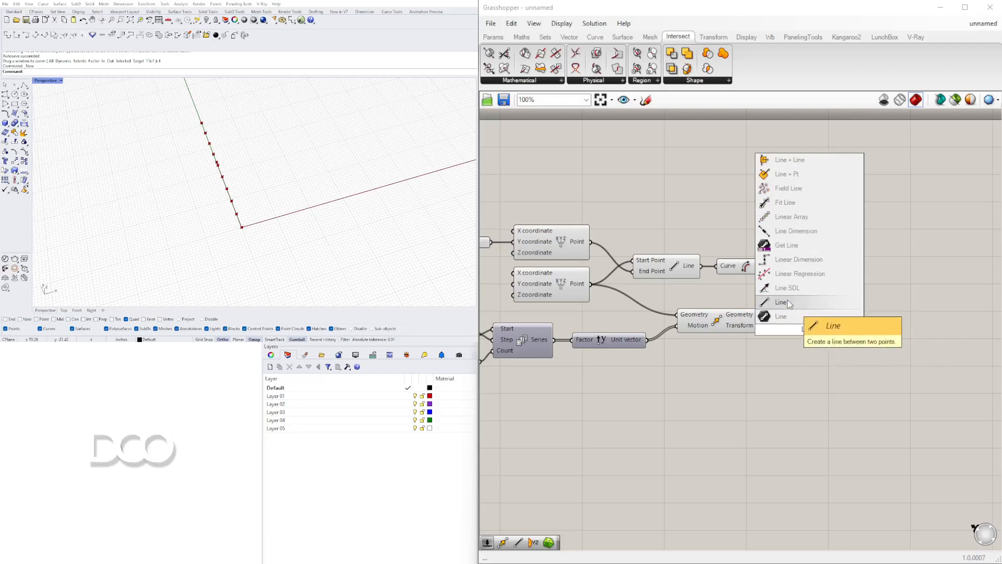
Step: Draw a second Line from the base point to the moved points and measure it with Length
click(781, 302)
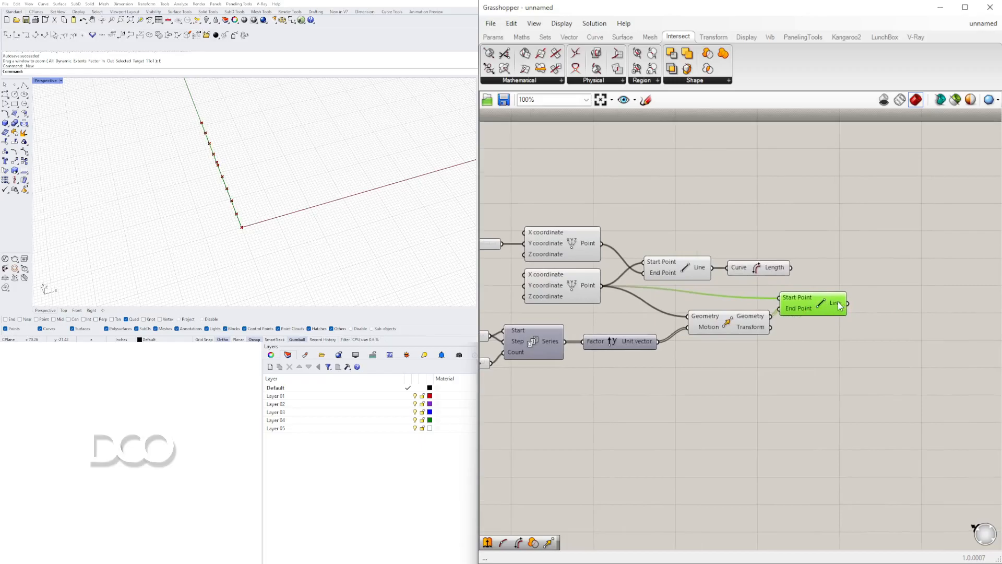
mouse_move(837, 304)
text(LE)
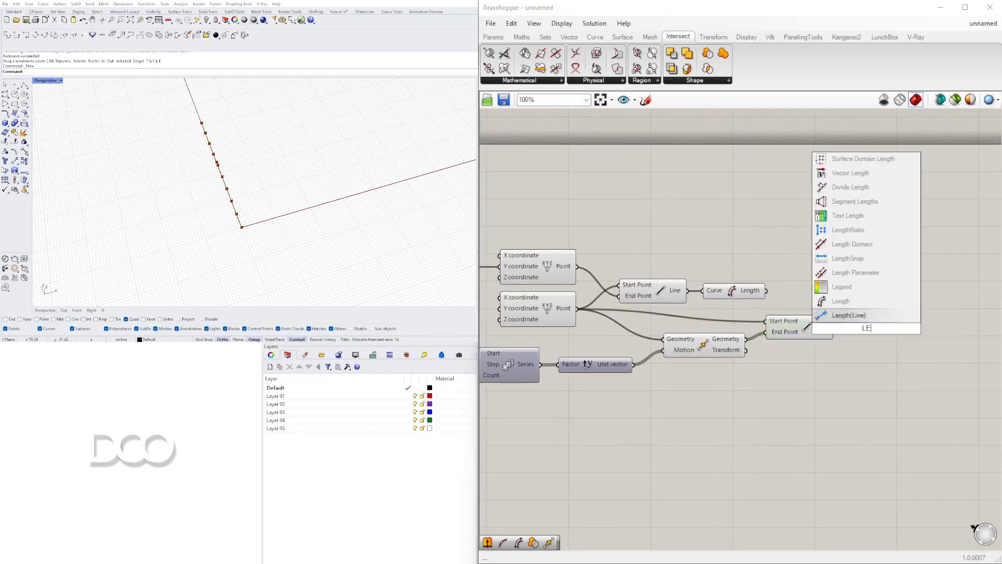
click(849, 314)
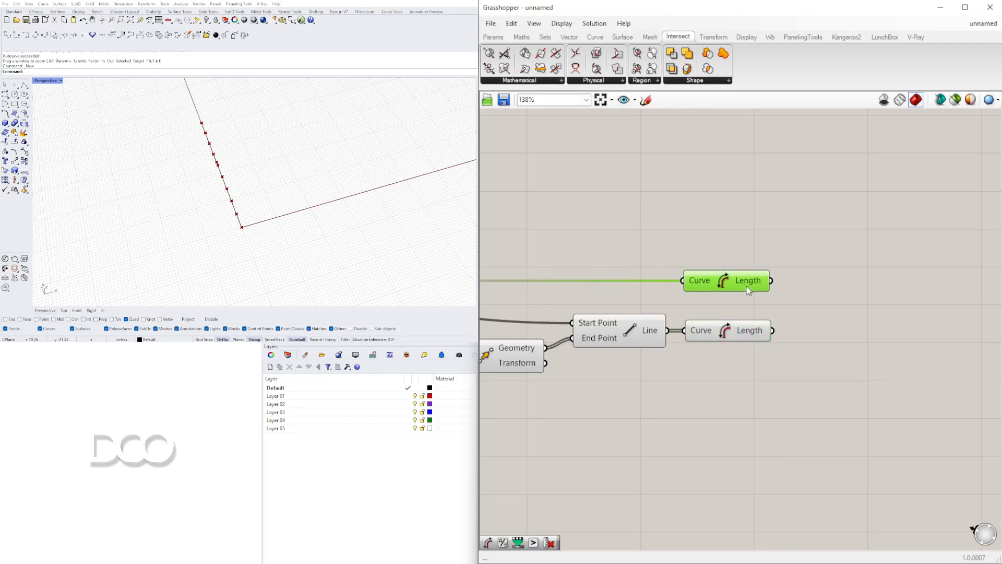
click(823, 266)
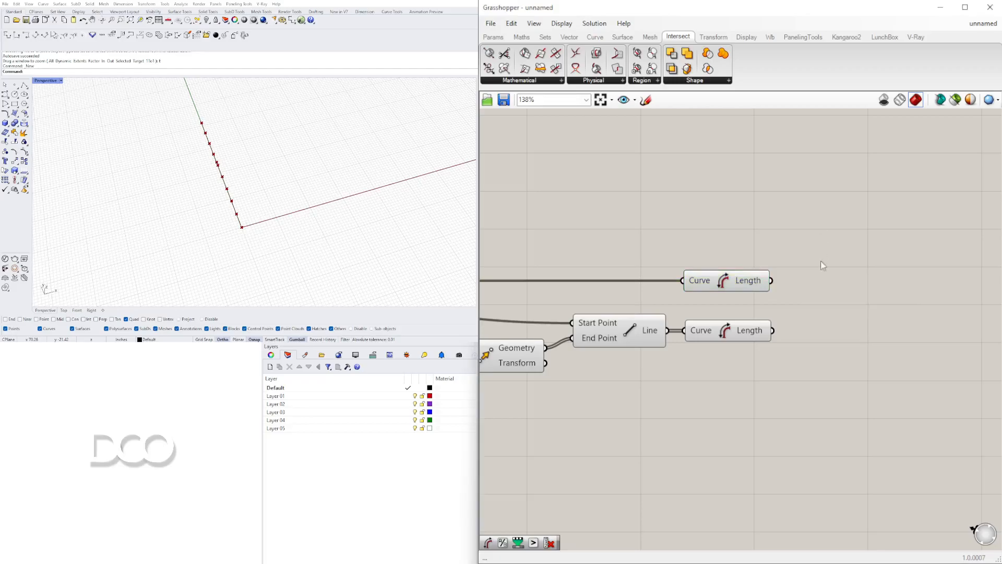
scroll(down, 3)
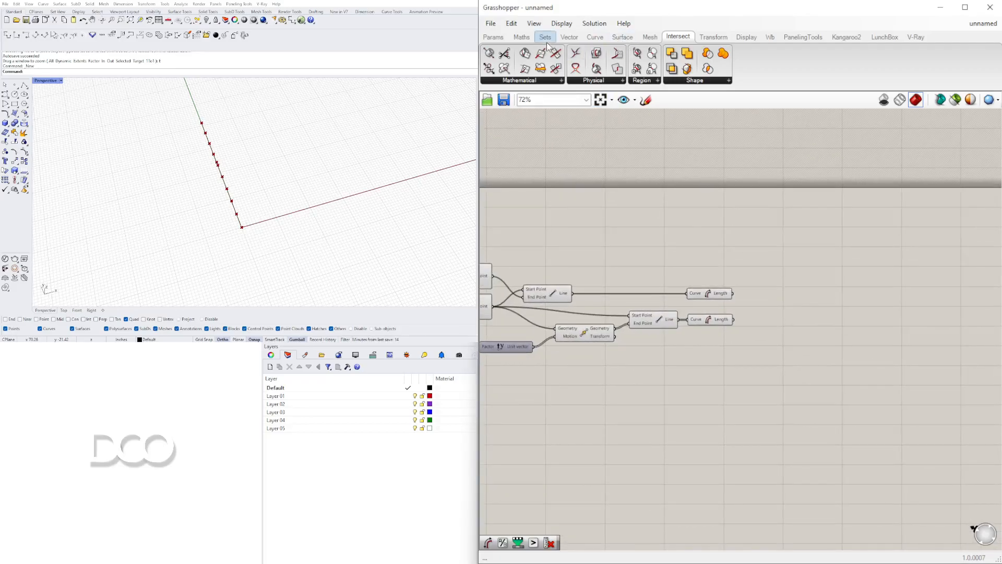
click(595, 36)
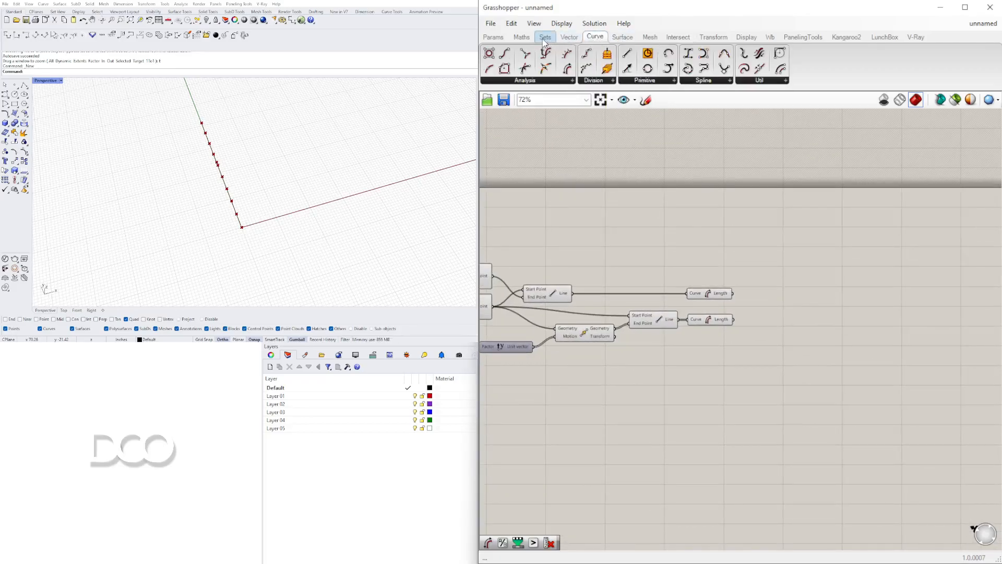
Step: Compare the two lengths with Larger Than, giving five True and four False results
click(522, 37)
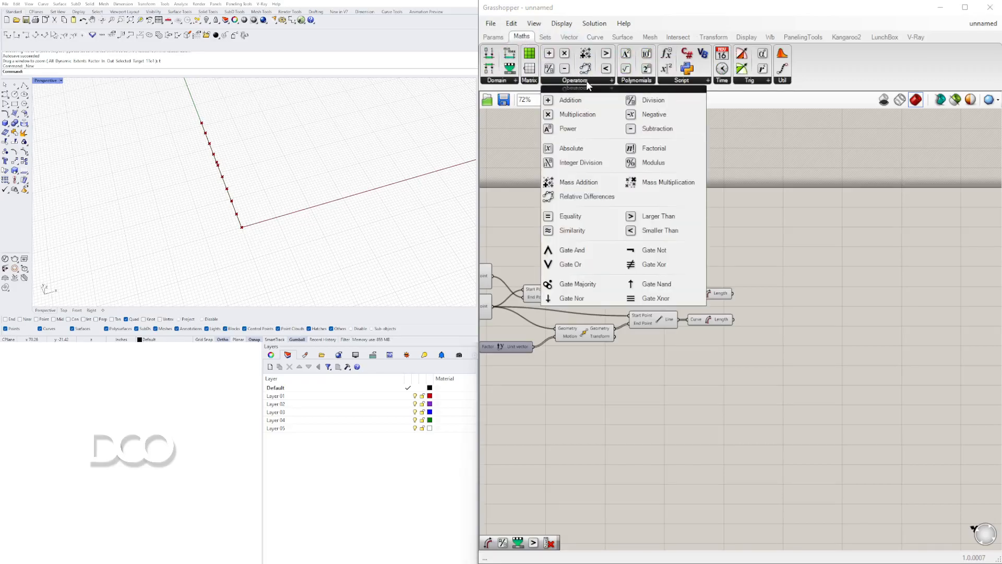
mouse_move(665, 230)
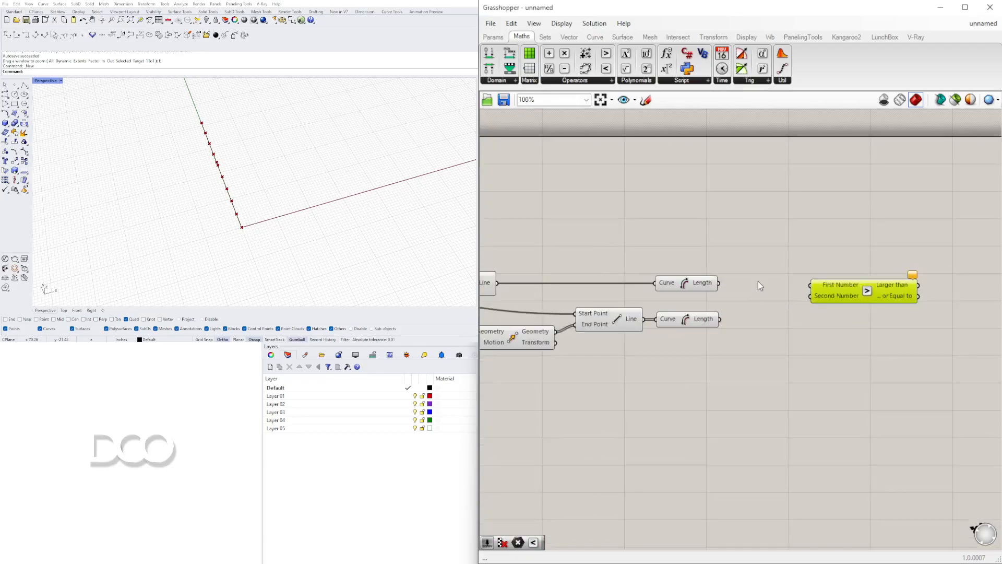
scroll(up, 3)
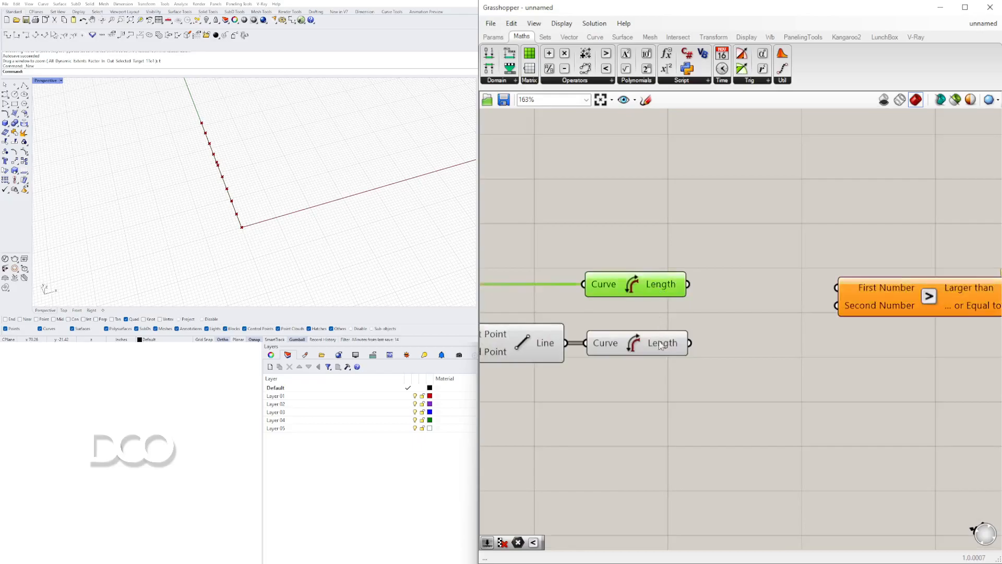
scroll(down, 3)
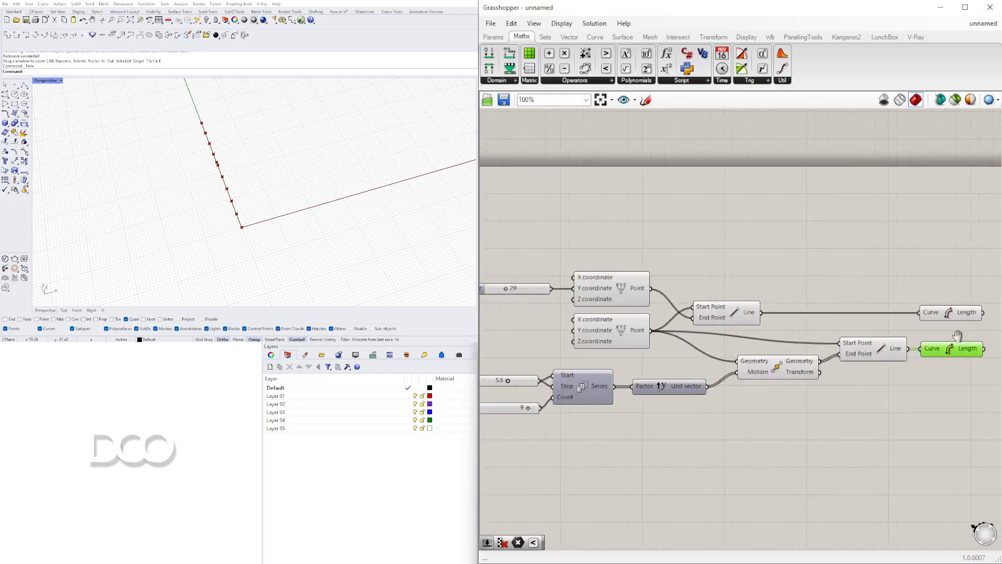
scroll(up, 3)
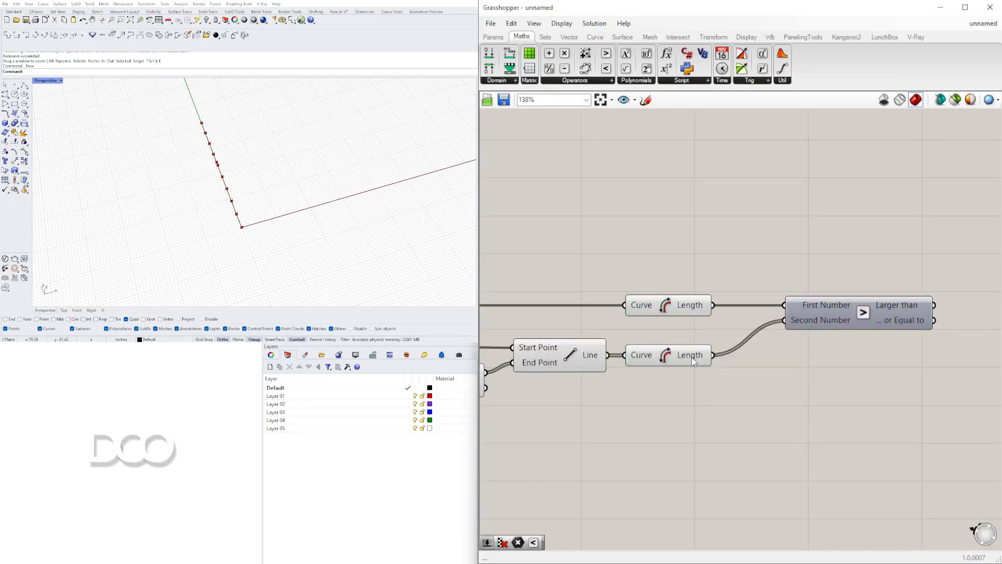
click(667, 355)
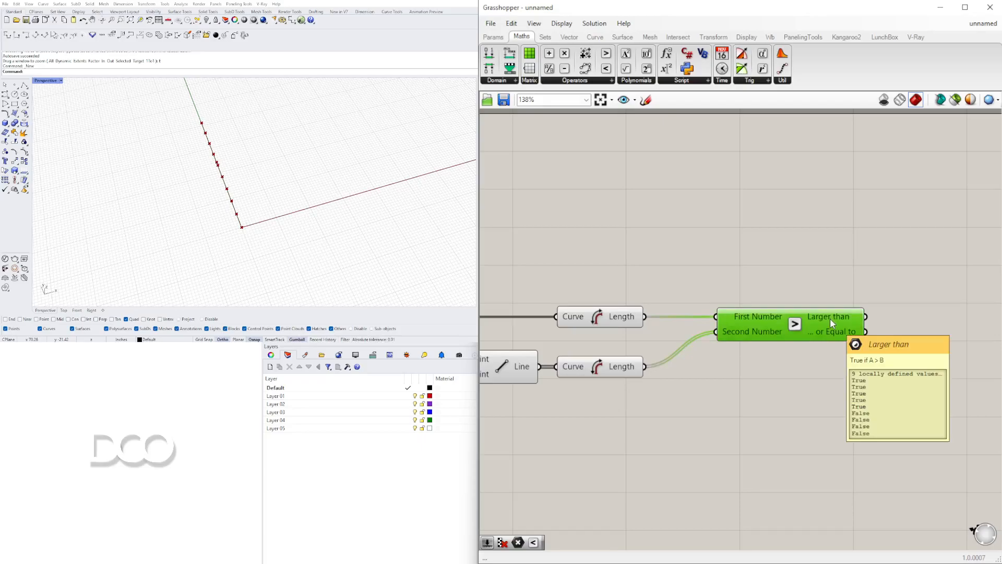
mouse_move(757, 317)
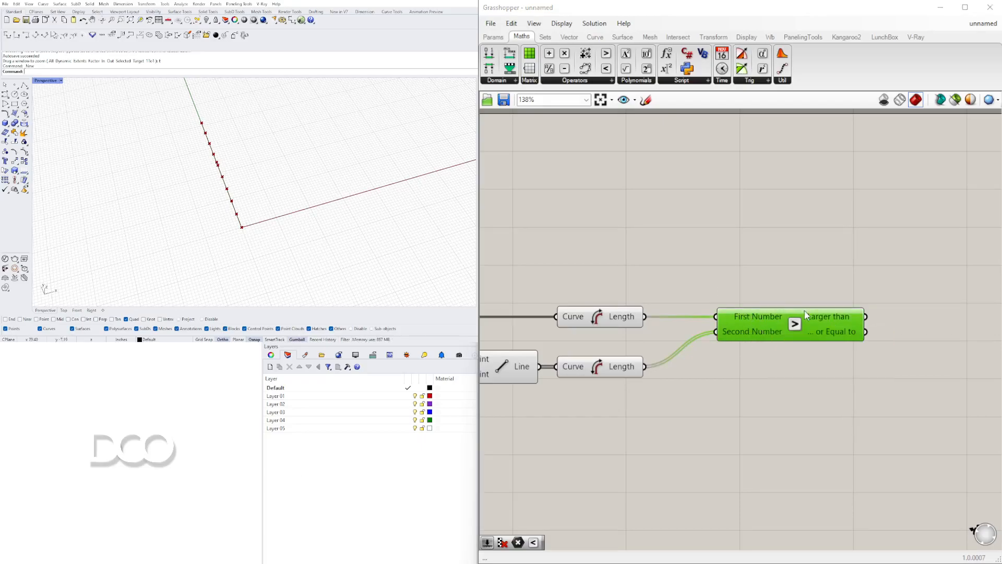
mouse_move(825, 324)
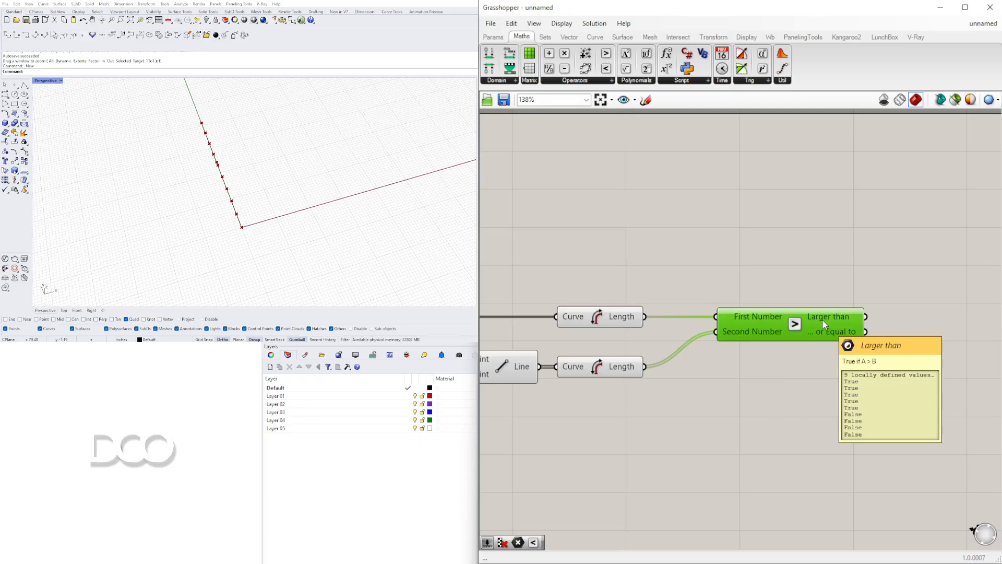
scroll(down, 3)
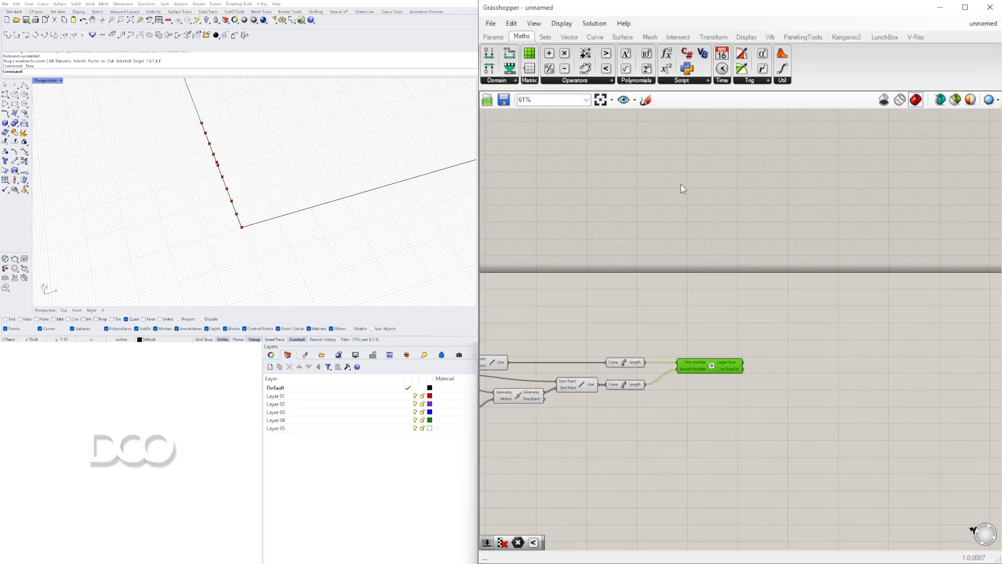
mouse_move(718, 299)
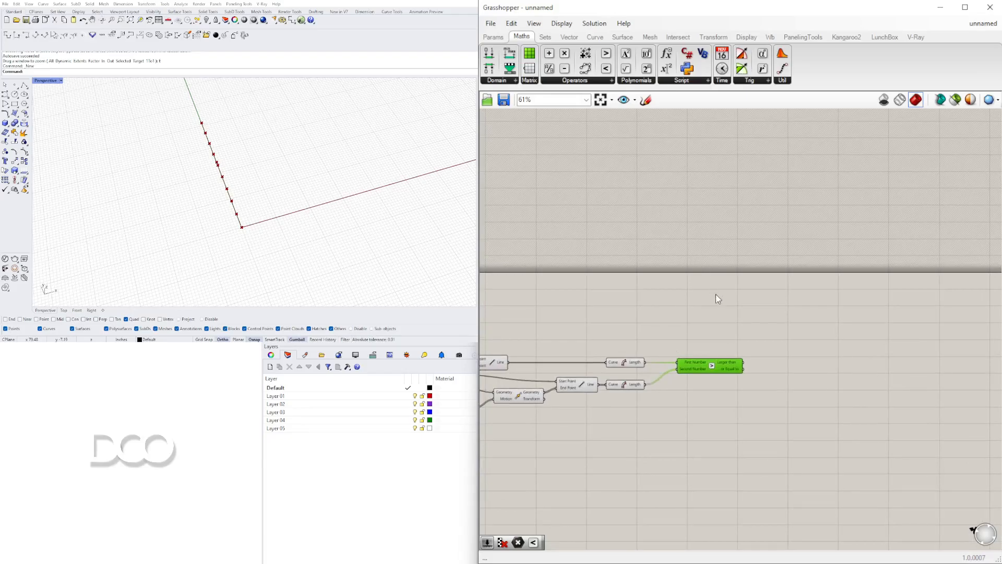
scroll(up, 3)
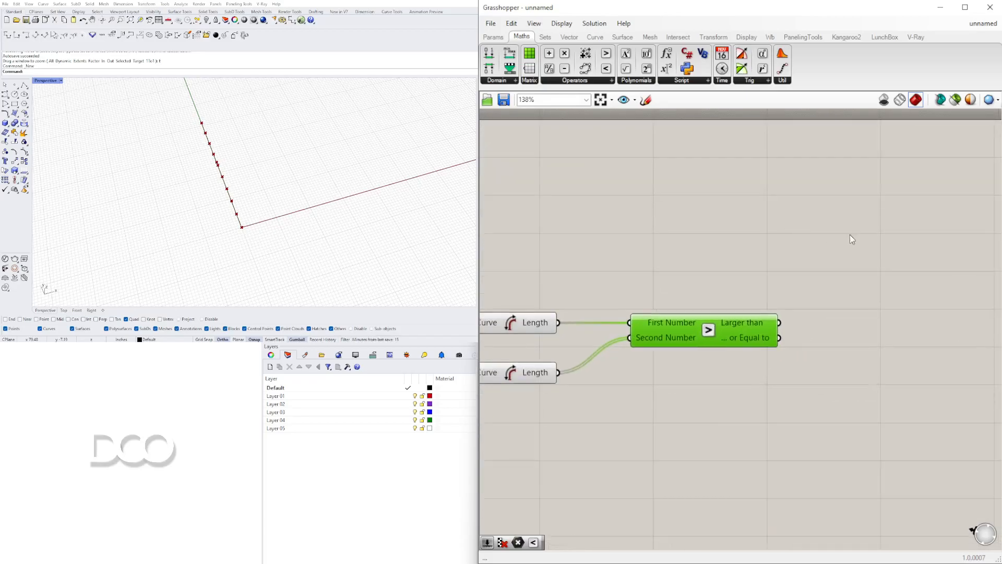
click(545, 37)
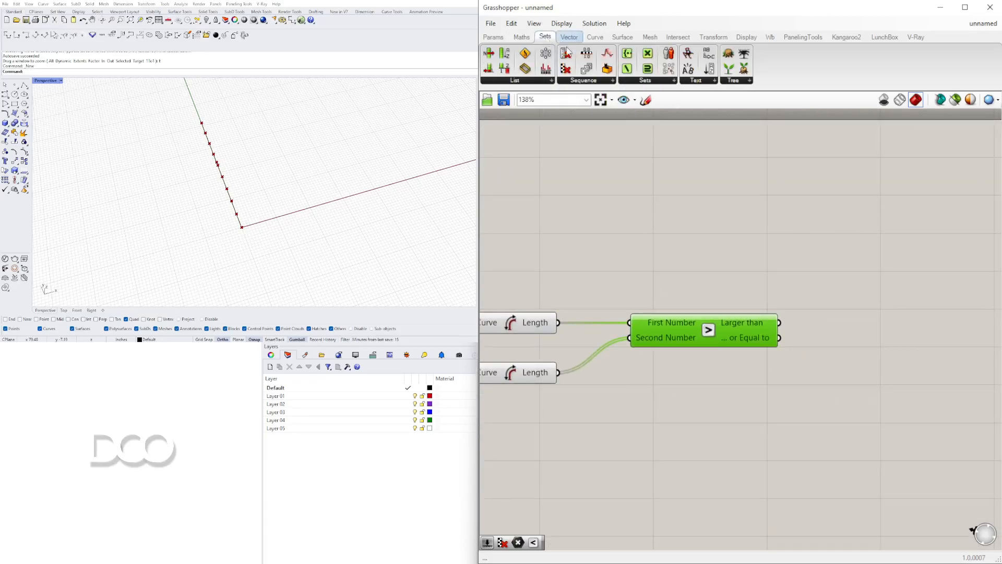
click(584, 79)
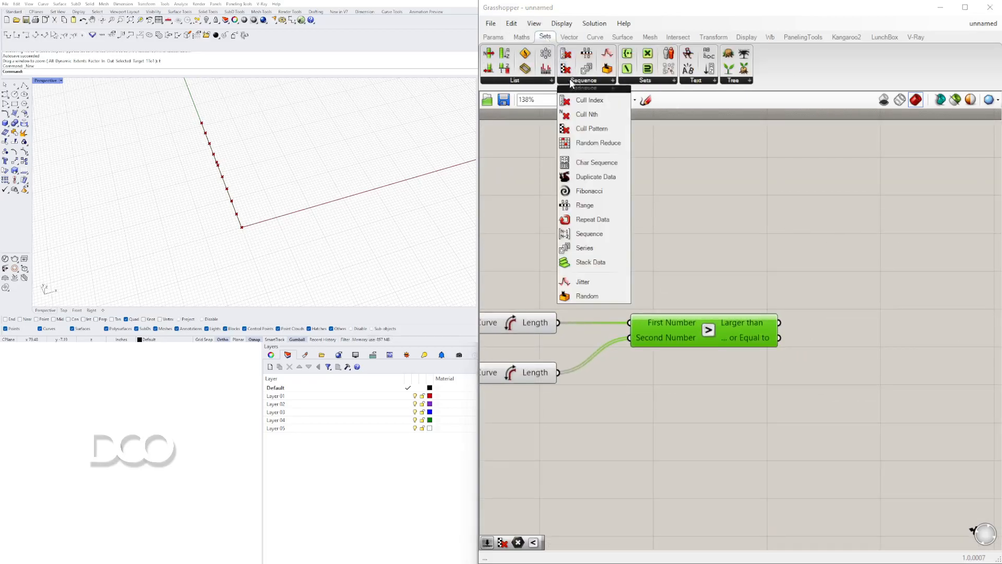
mouse_move(592, 129)
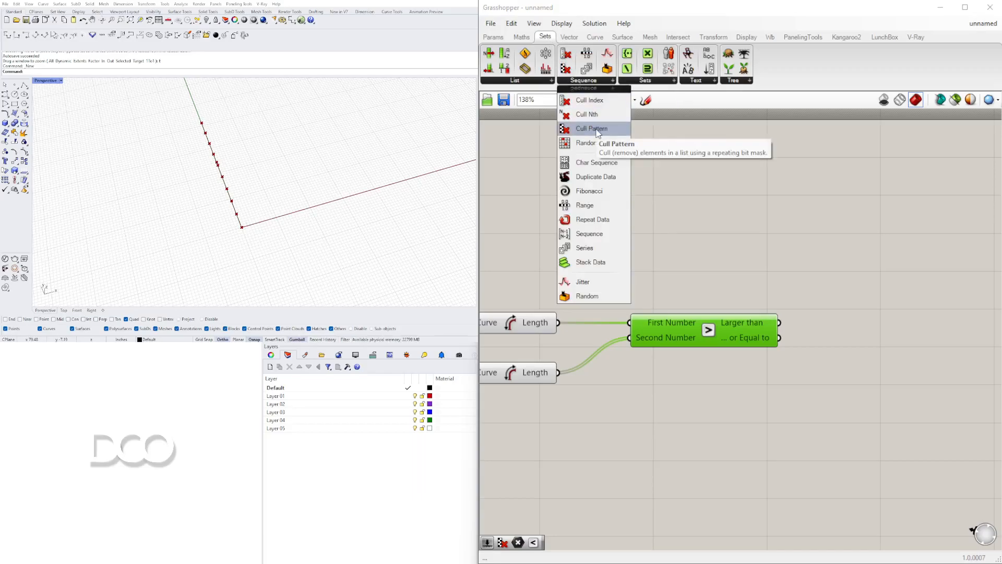
Step: Place a Cull Pattern component and begin wiring the moved points to its List
click(591, 128)
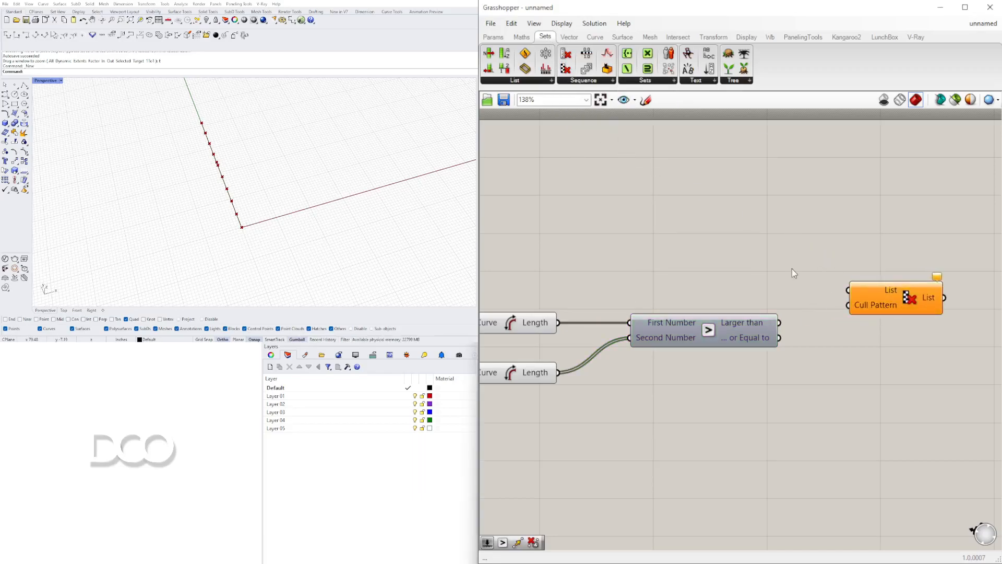
mouse_move(876, 305)
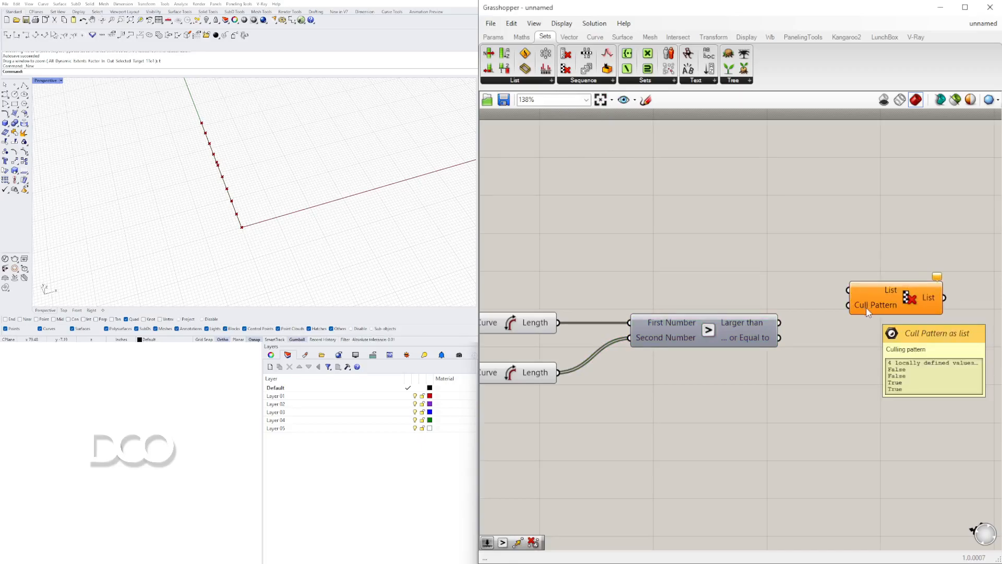
mouse_move(879, 297)
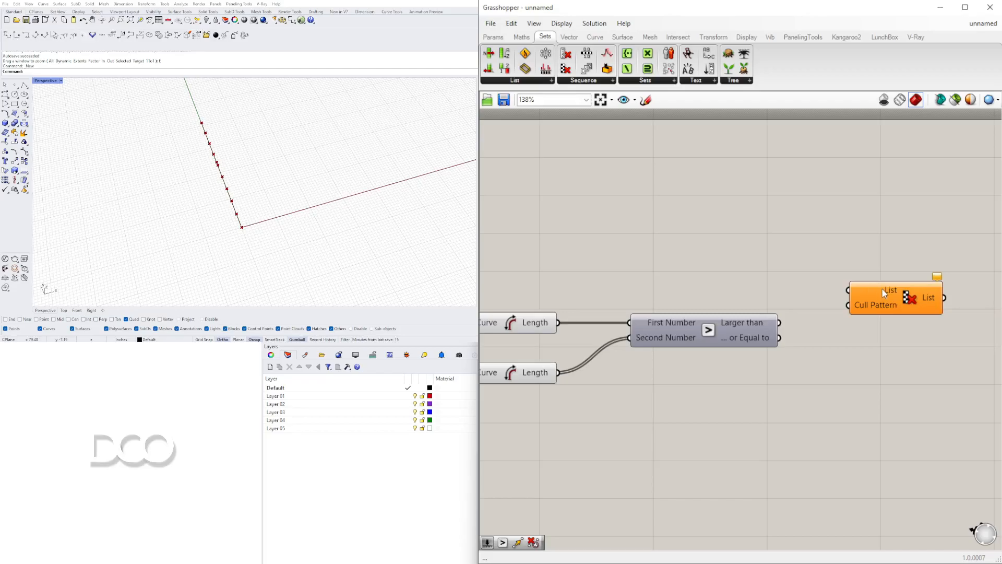
scroll(down, 3)
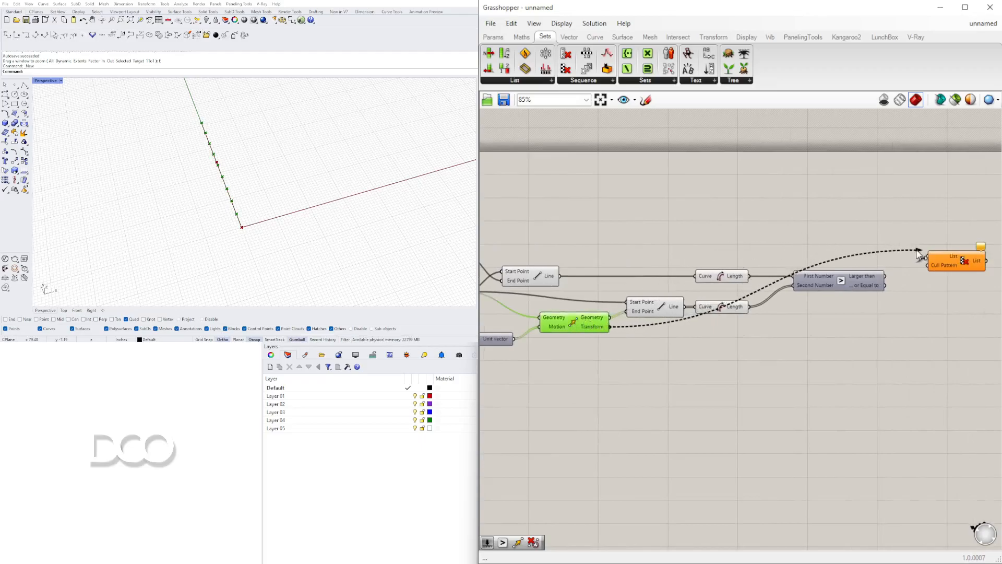
Step: Wire Move's Geometry into Cull Pattern's List and Larger Than's result into its pattern
scroll(up, 3)
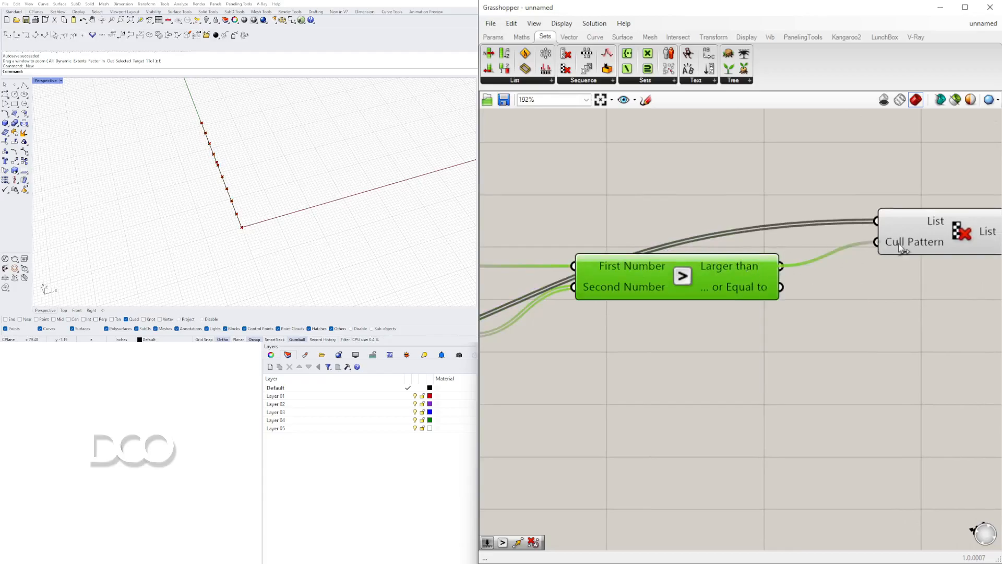
scroll(down, 3)
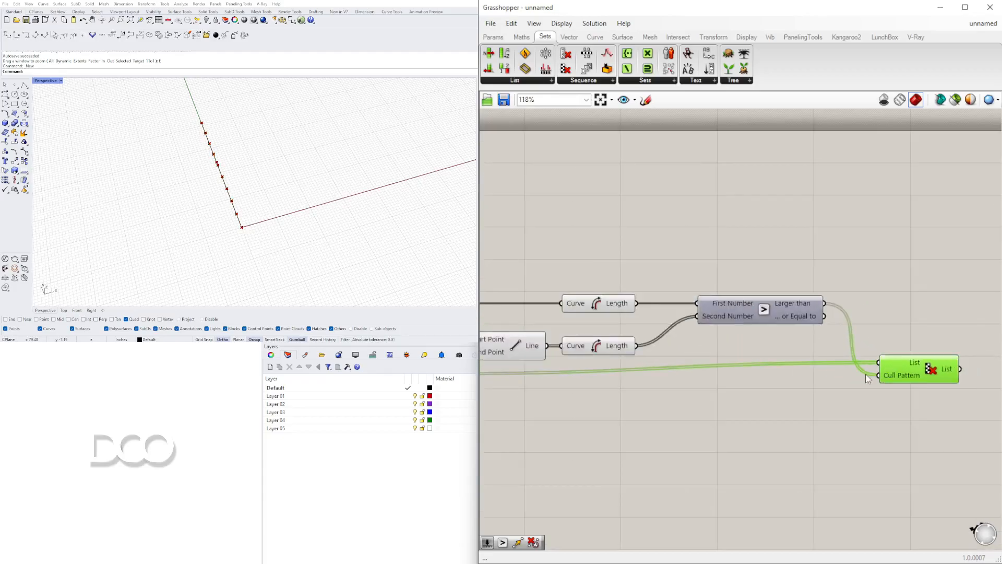
scroll(down, 3)
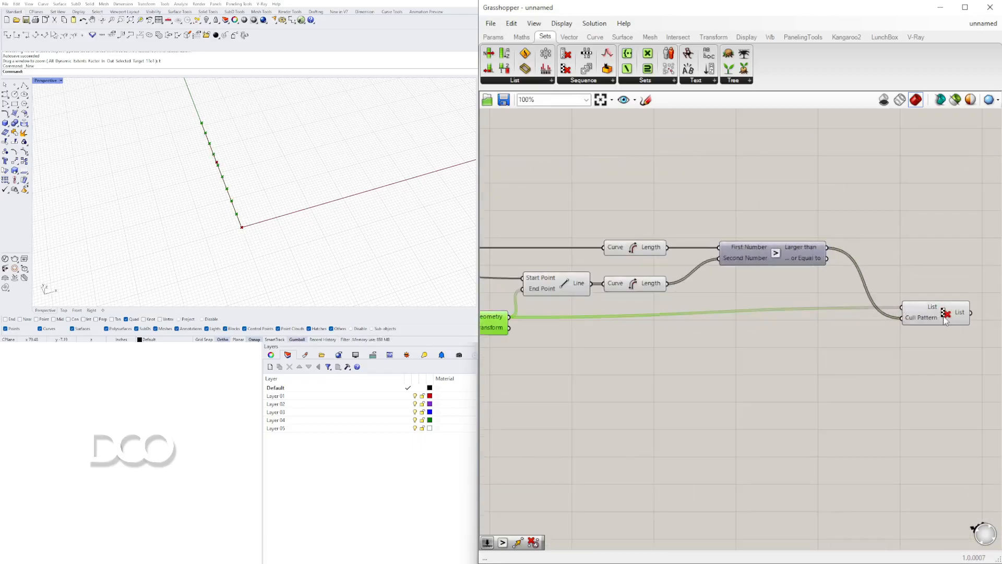
scroll(down, 3)
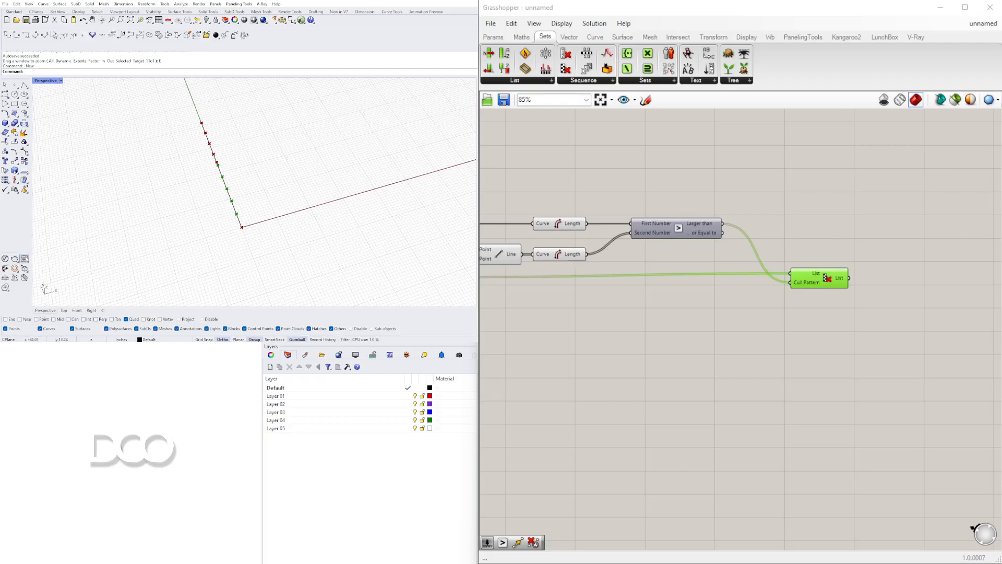
scroll(down, 3)
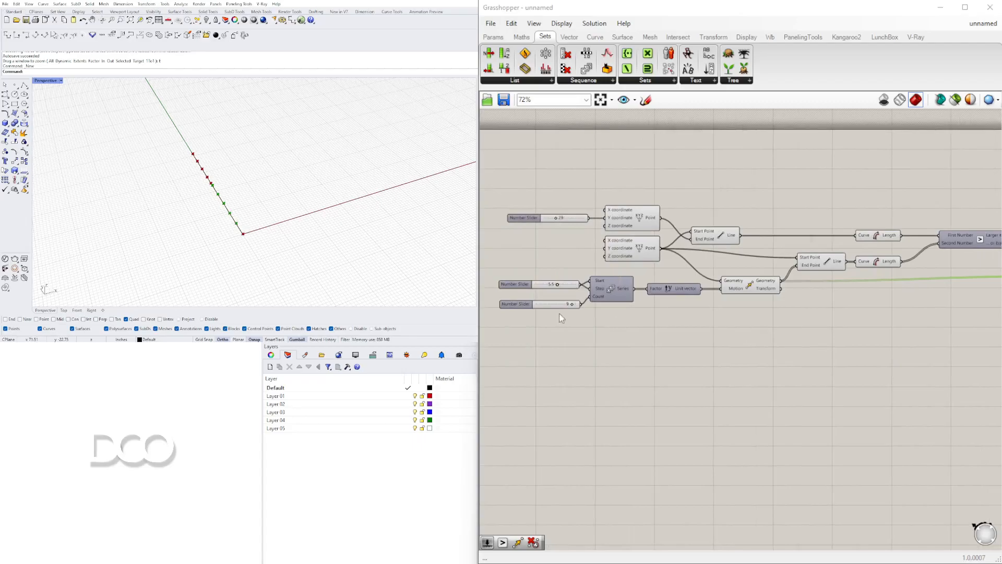
scroll(up, 3)
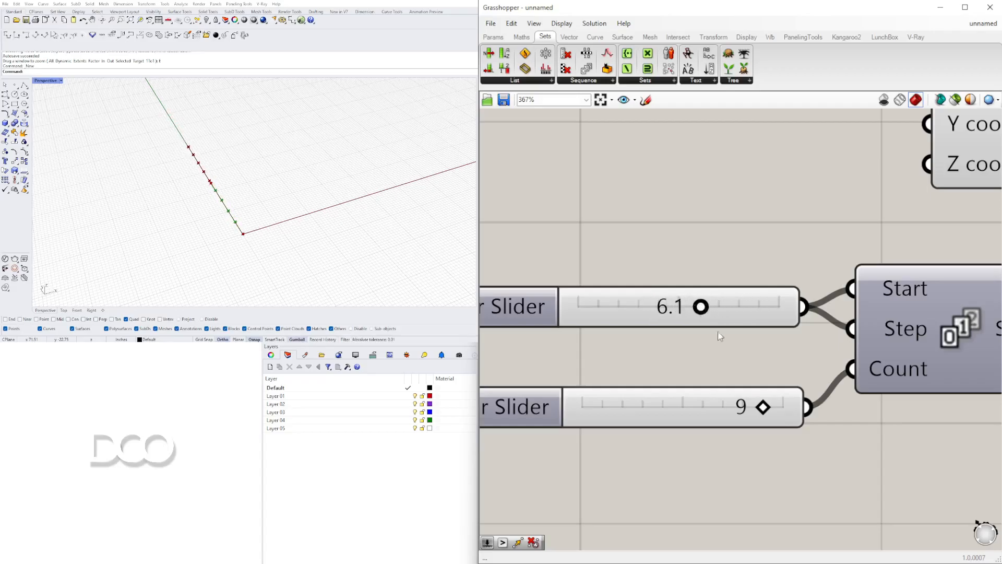
Step: Drag the Series Step slider from 5.5 to 6.1
scroll(down, 3)
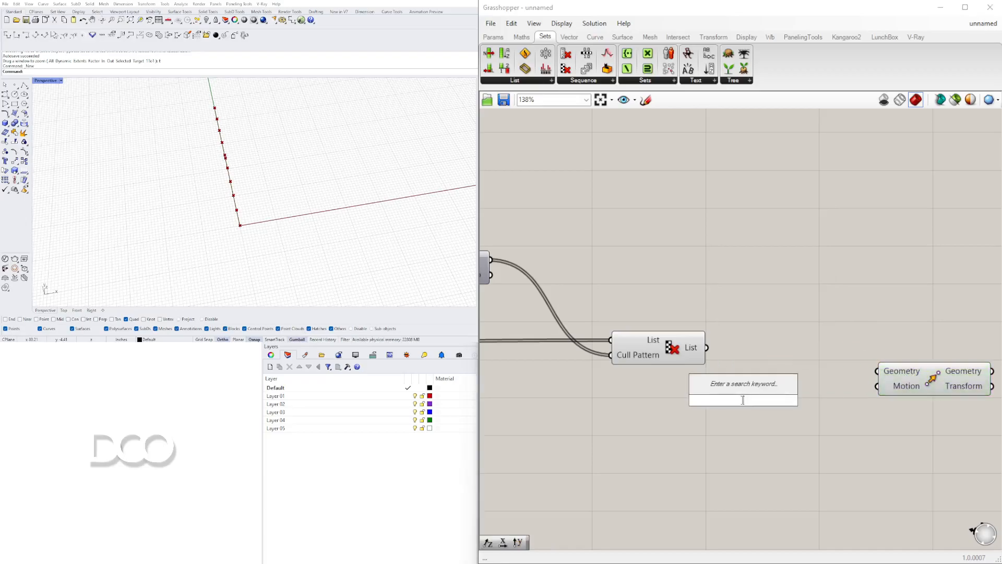
Step: Join culled points to their X-moved copies with Lines and set the offset slider to 11
click(743, 383)
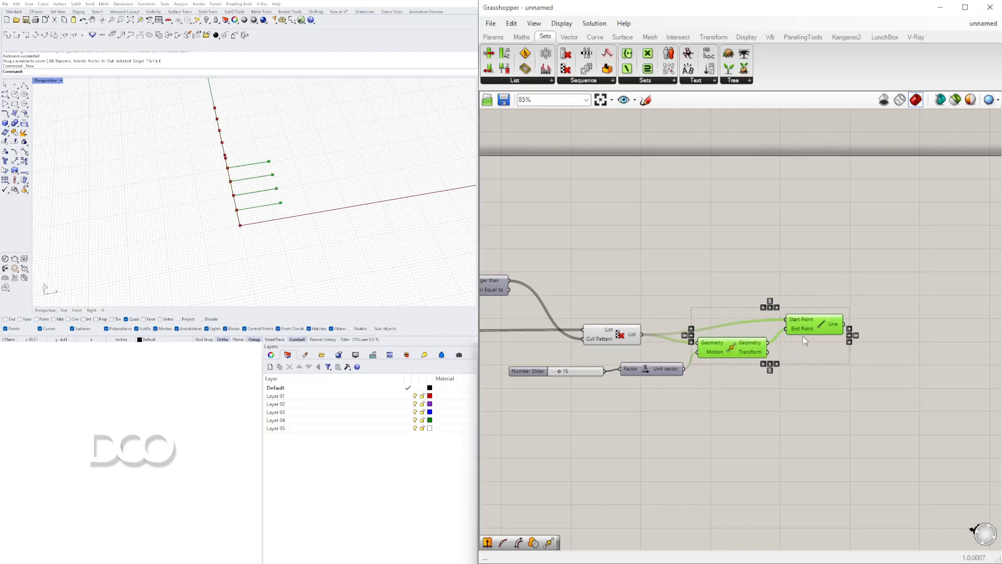
click(735, 409)
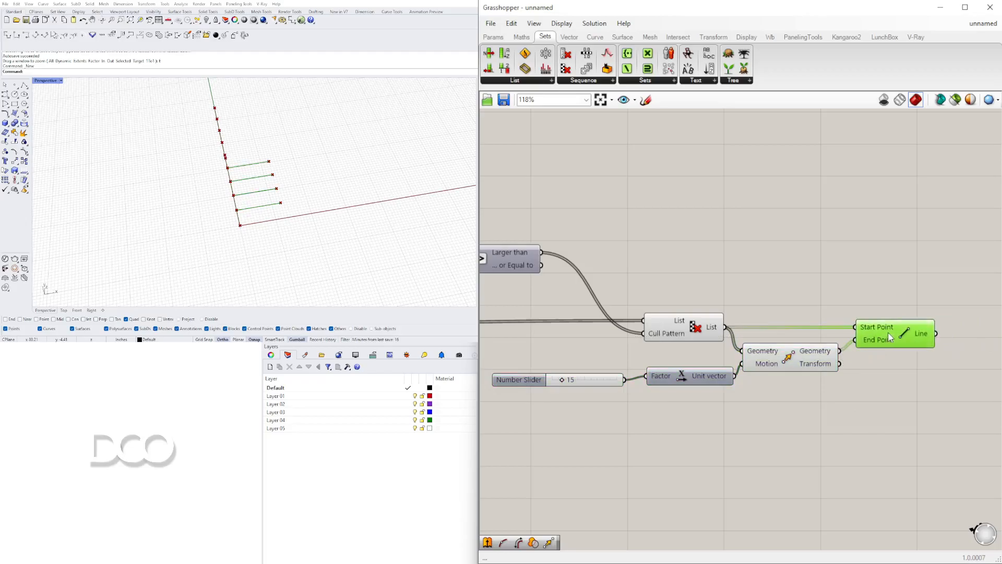
scroll(down, 3)
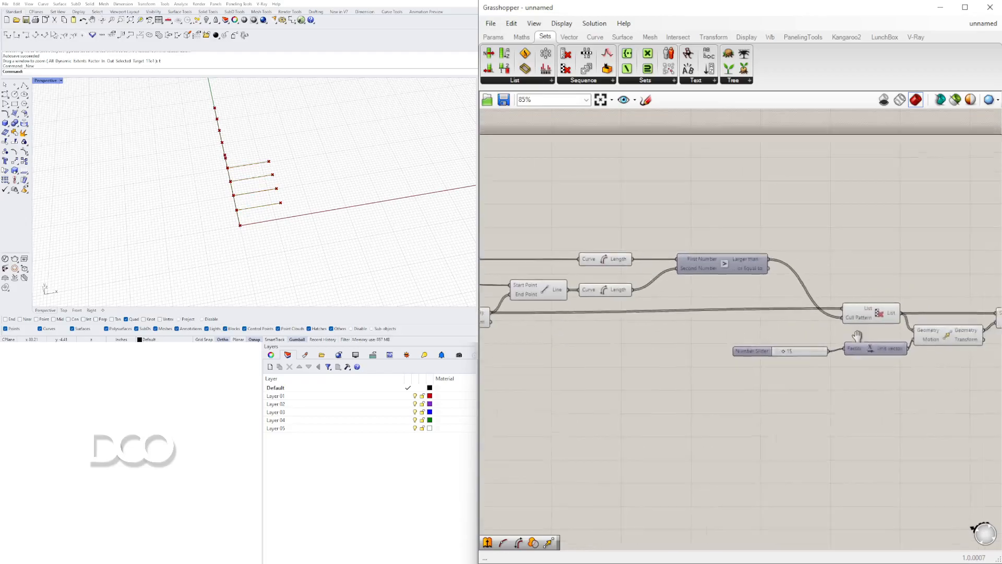
scroll(up, 3)
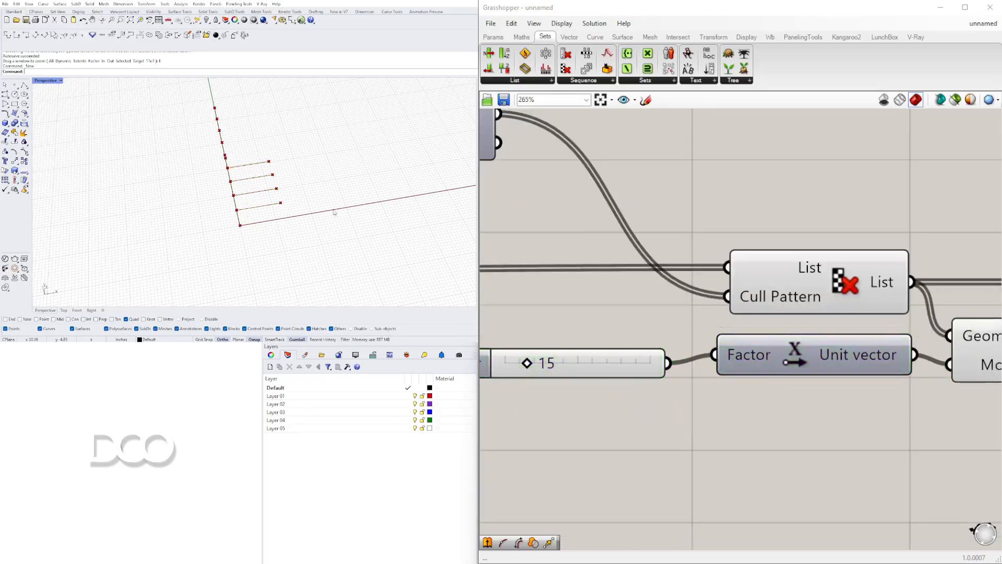
scroll(down, 3)
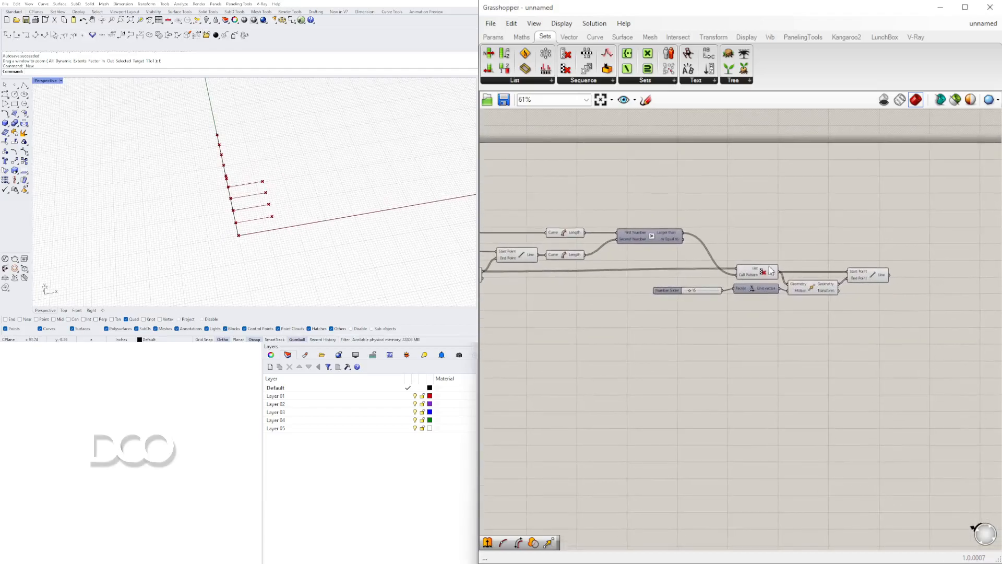
scroll(up, 3)
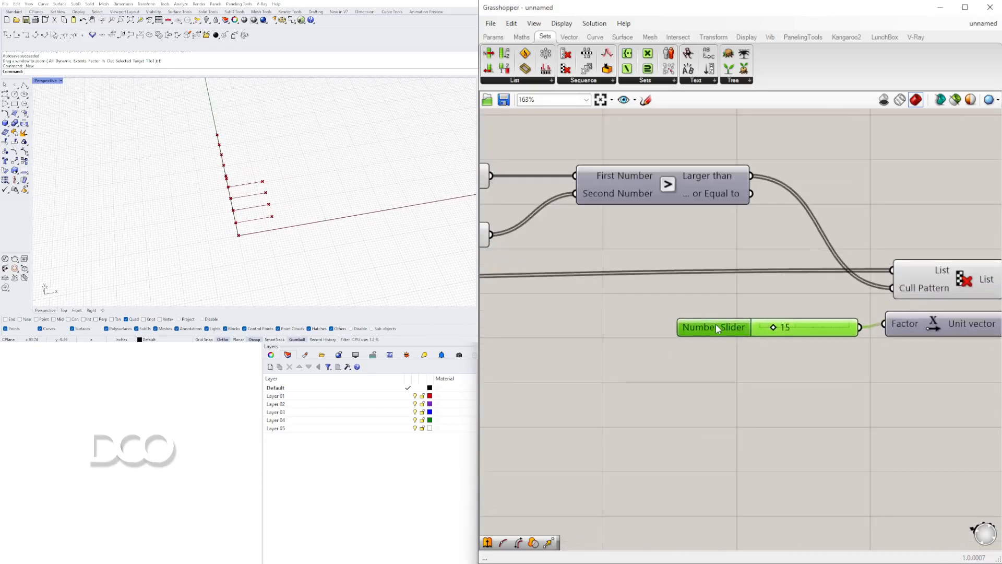
scroll(down, 3)
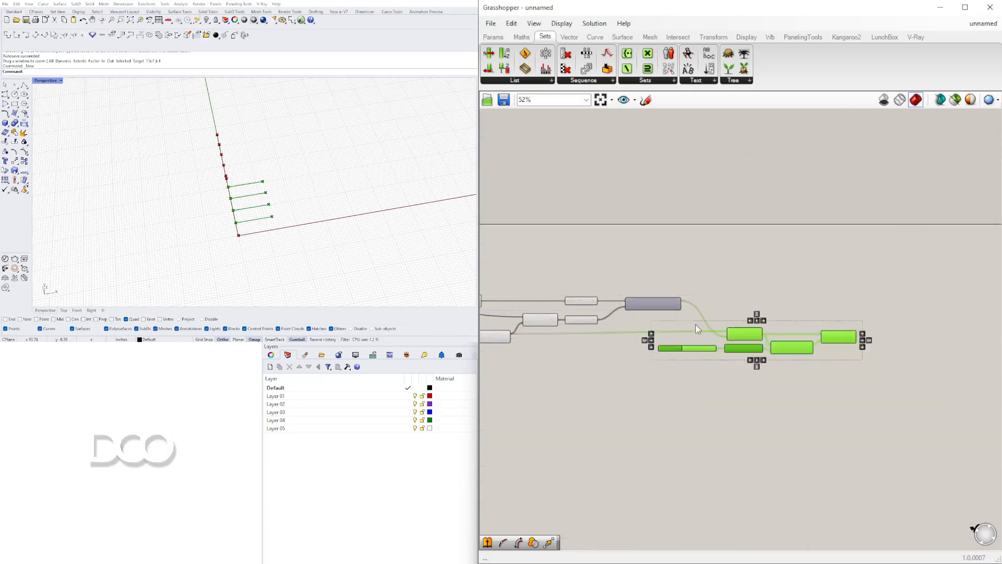
scroll(up, 3)
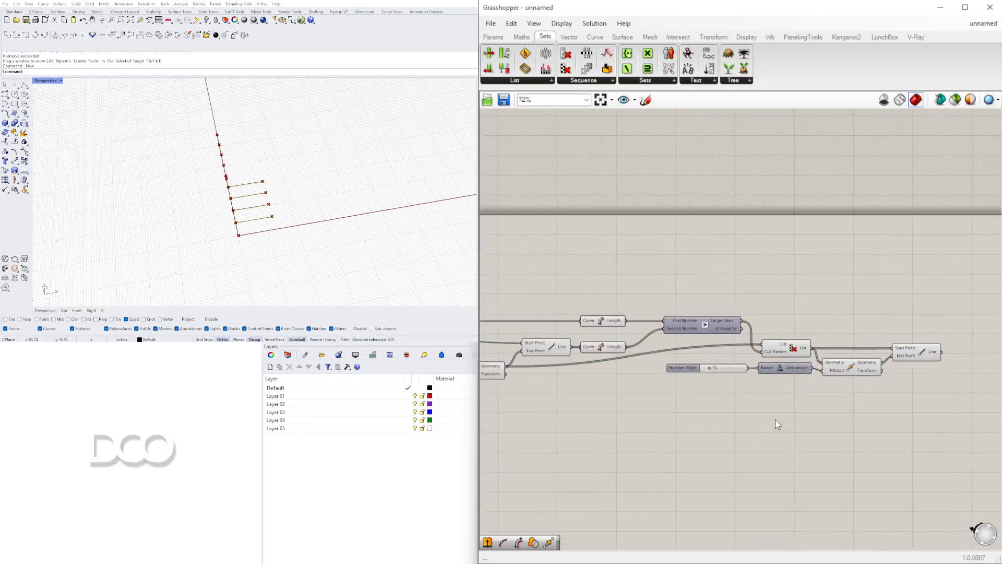
scroll(up, 3)
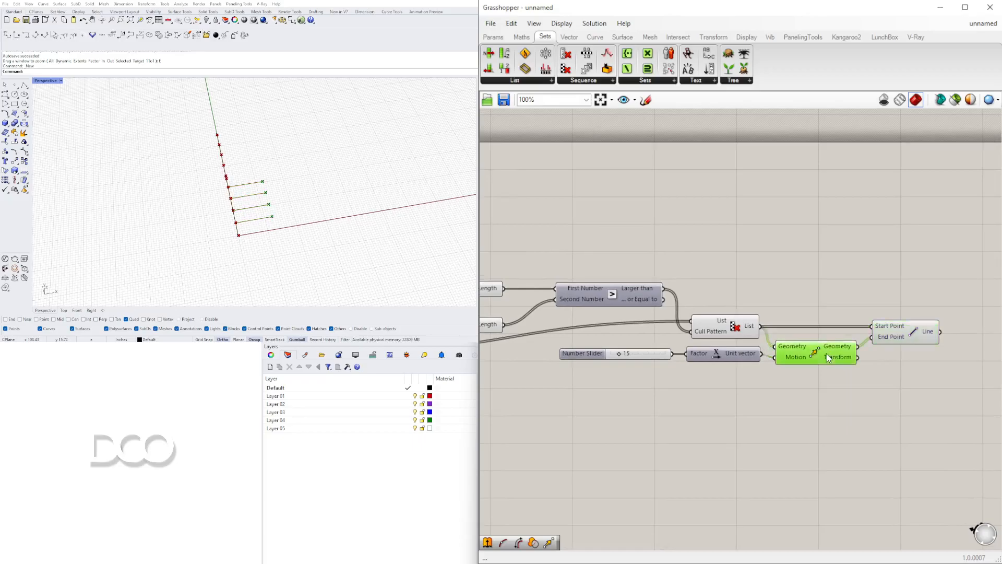
scroll(up, 3)
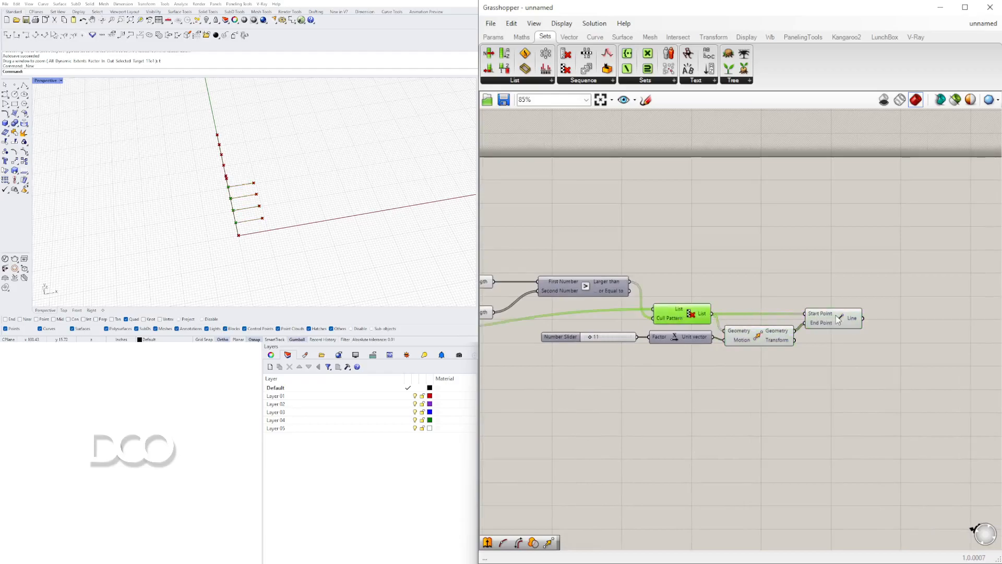
scroll(up, 3)
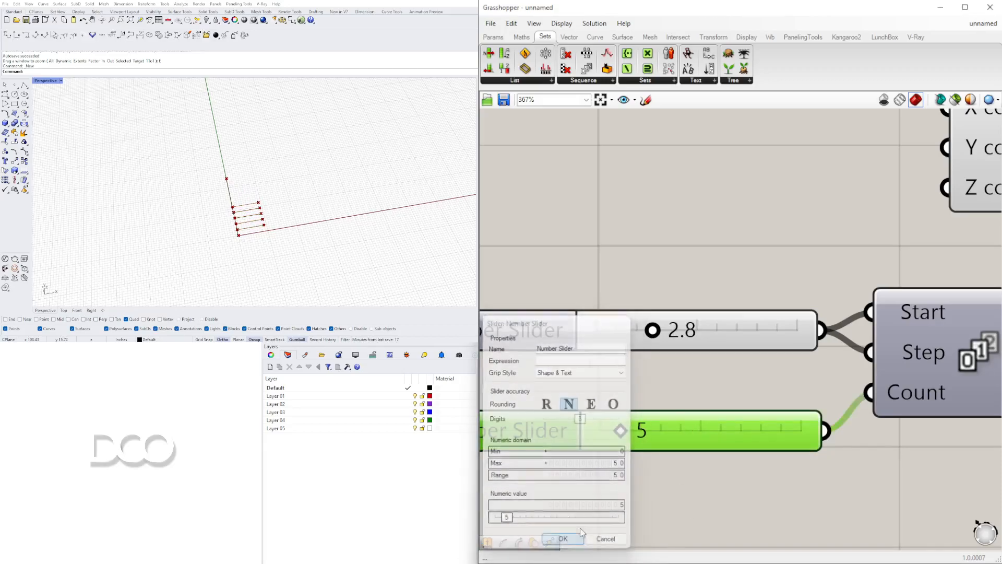
Step: Widen the count slider's domain, then set Count to 25 with Step about 2.6
click(561, 539)
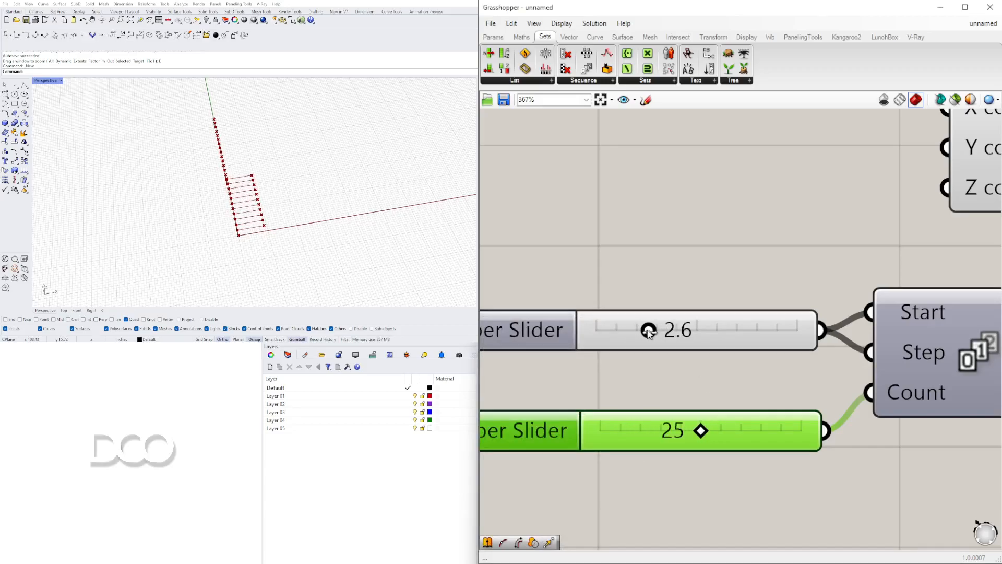
scroll(down, 3)
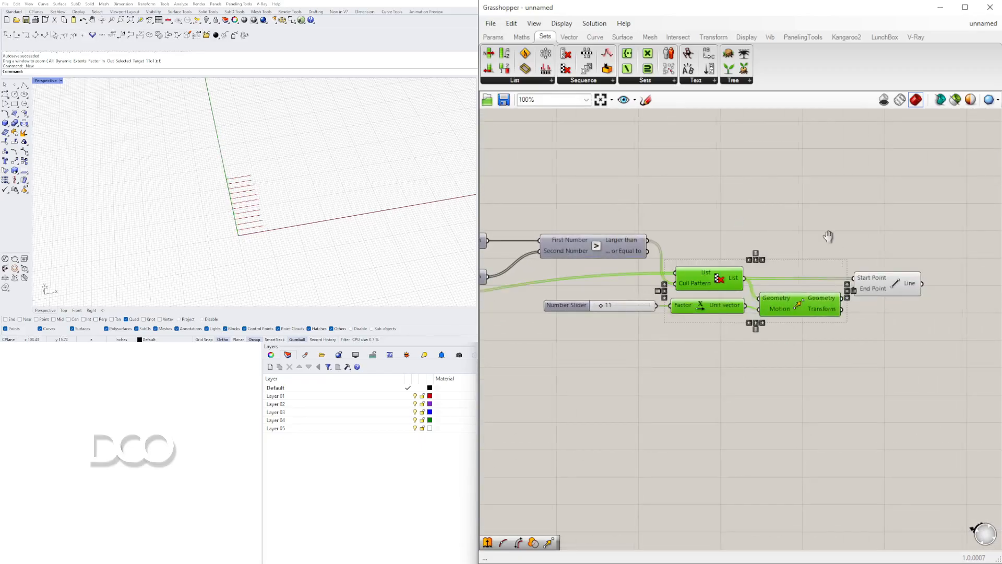
scroll(down, 3)
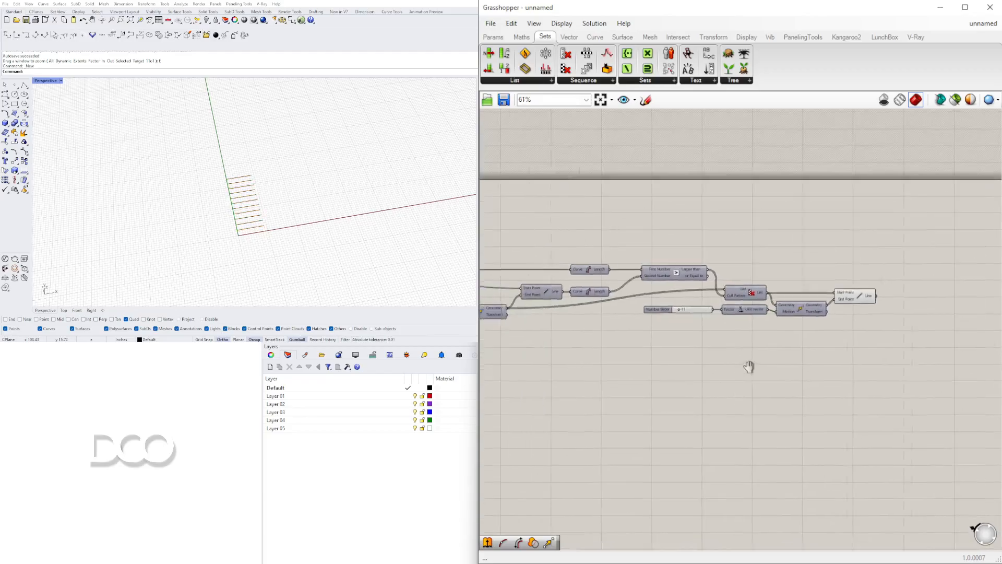
scroll(up, 3)
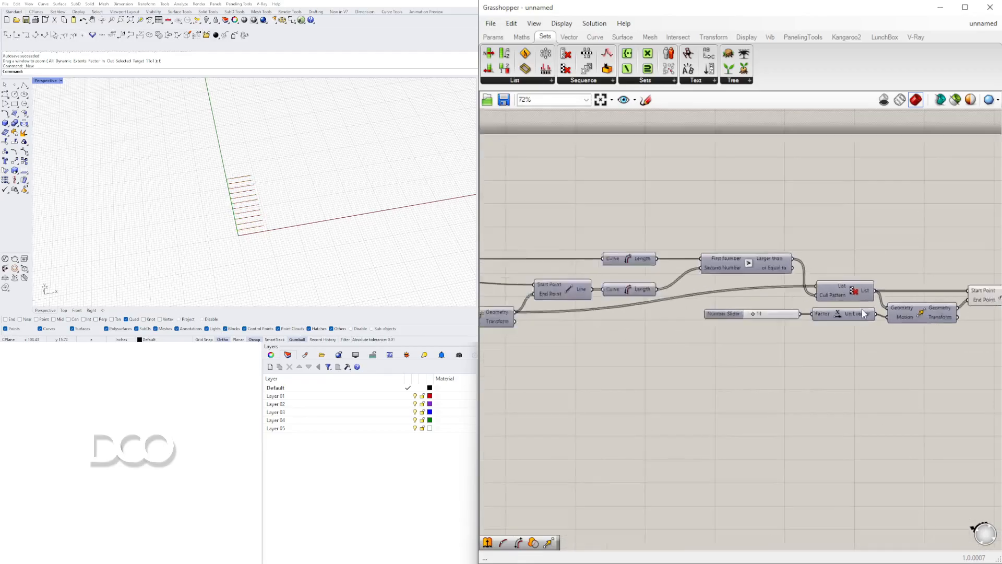
scroll(down, 3)
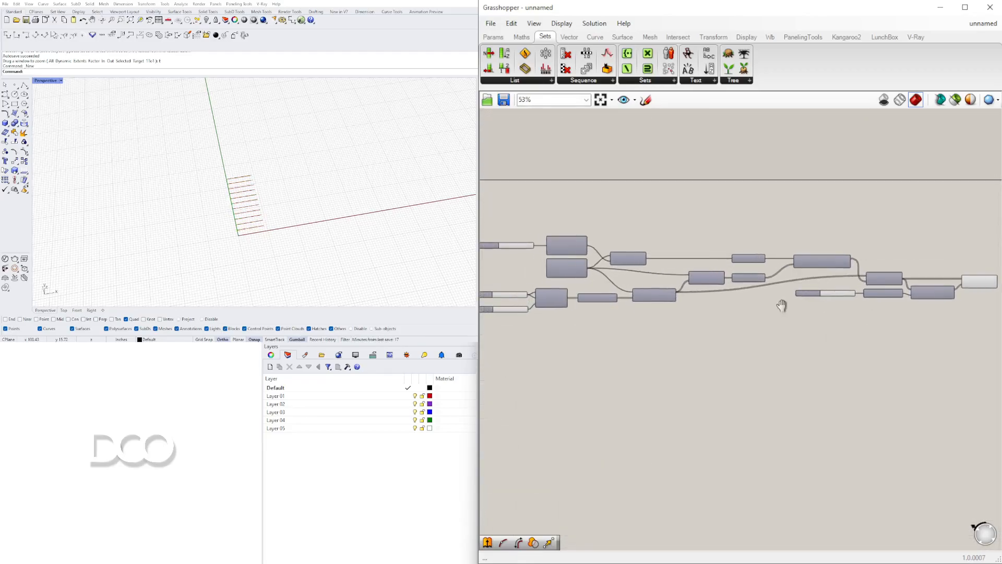
scroll(down, 3)
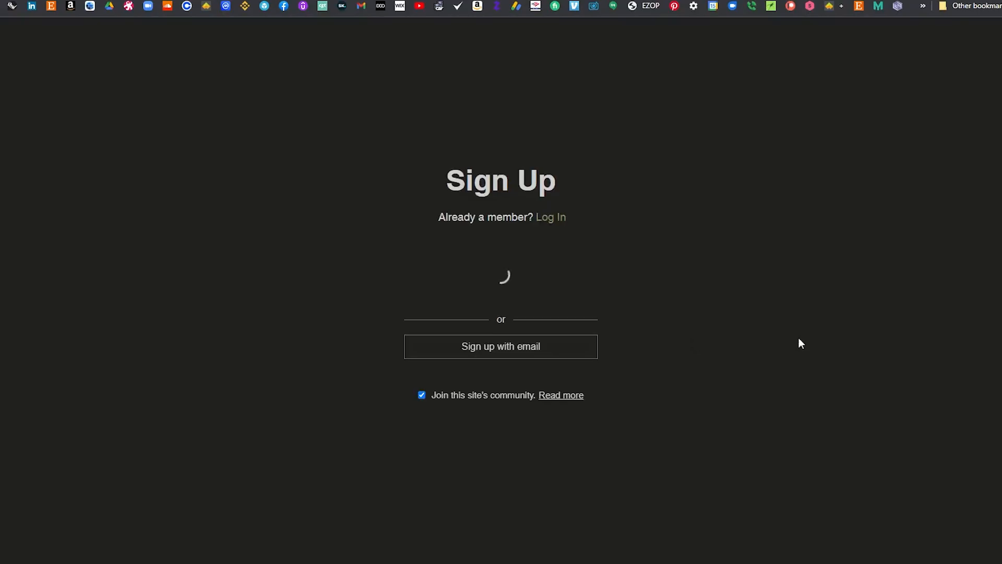
Step: Browse copetedavid.com and go to its Learn Grasshopper page
click(500, 291)
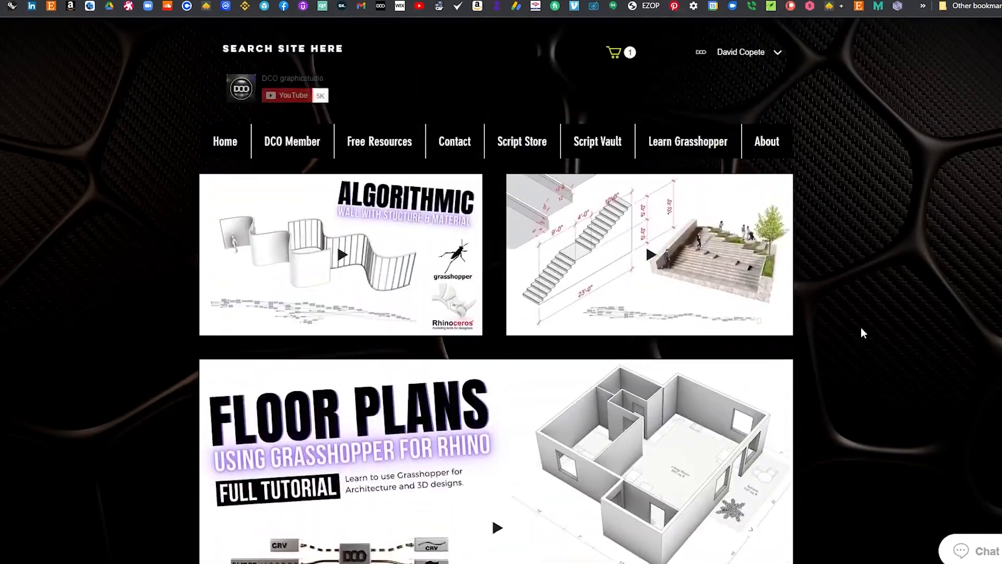
mouse_move(907, 220)
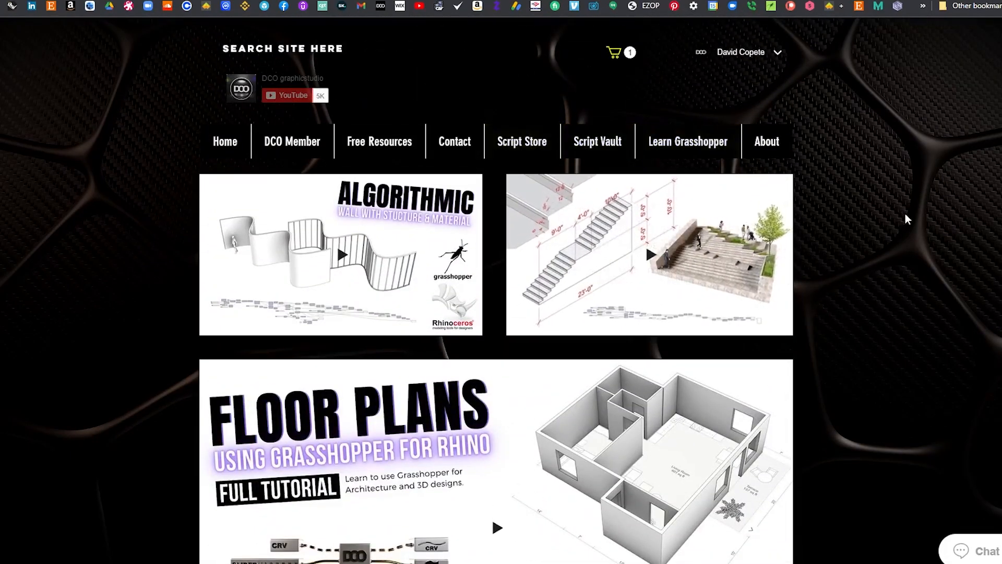
scroll(down, 3)
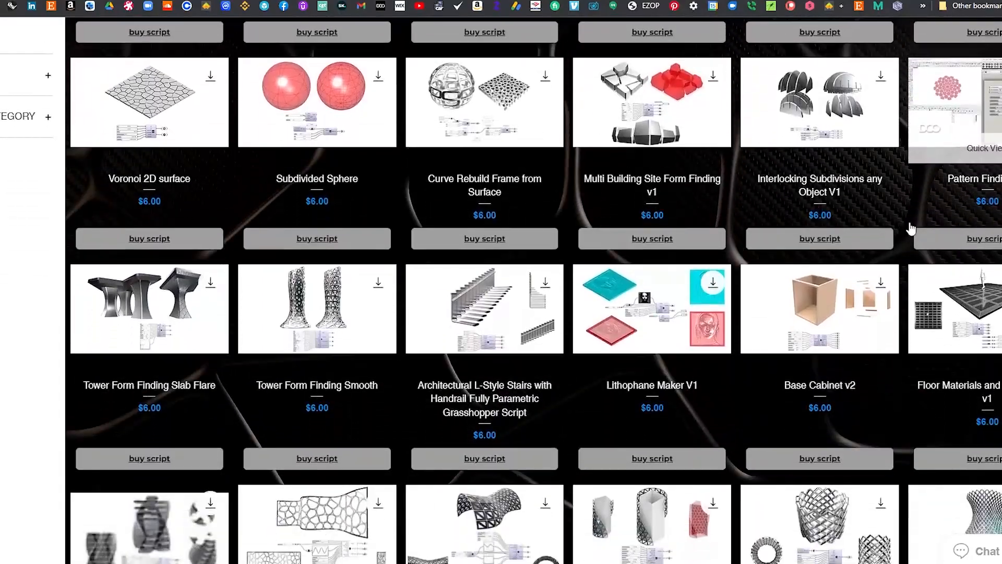
scroll(up, 3)
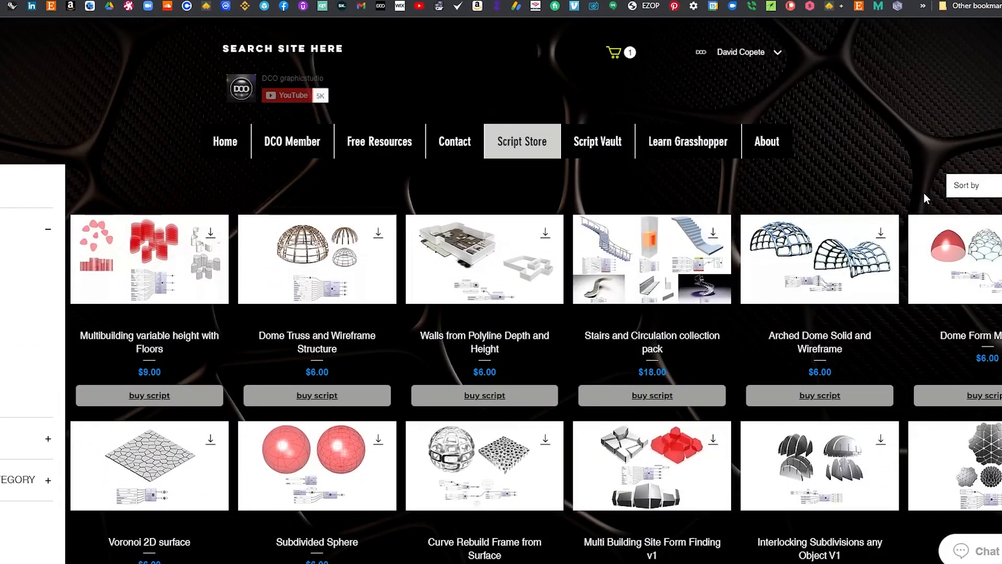
click(687, 142)
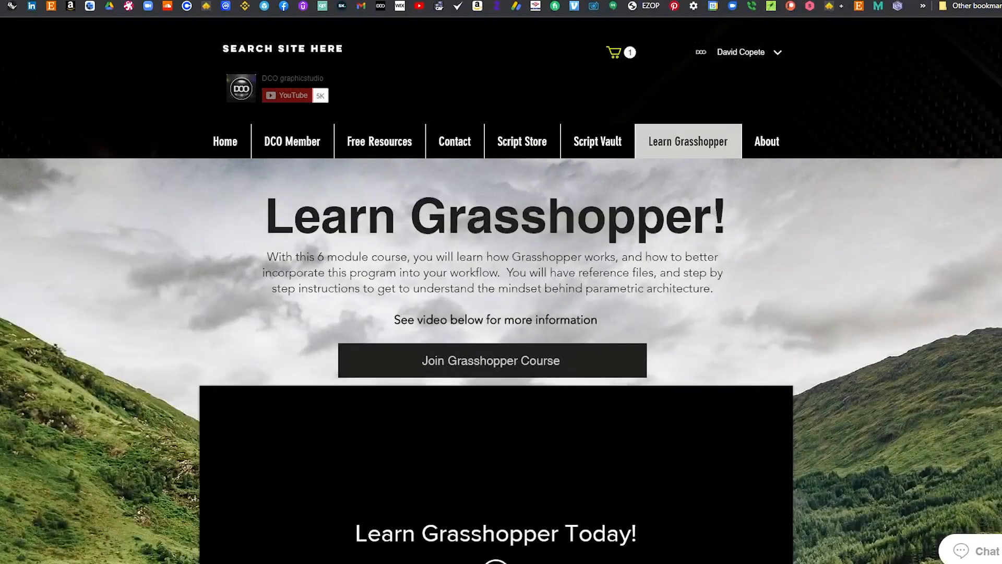
Step: Filter the Script Store to Stairs and open 'Set of Stairs with Side Rail from Base Curve'
scroll(down, 3)
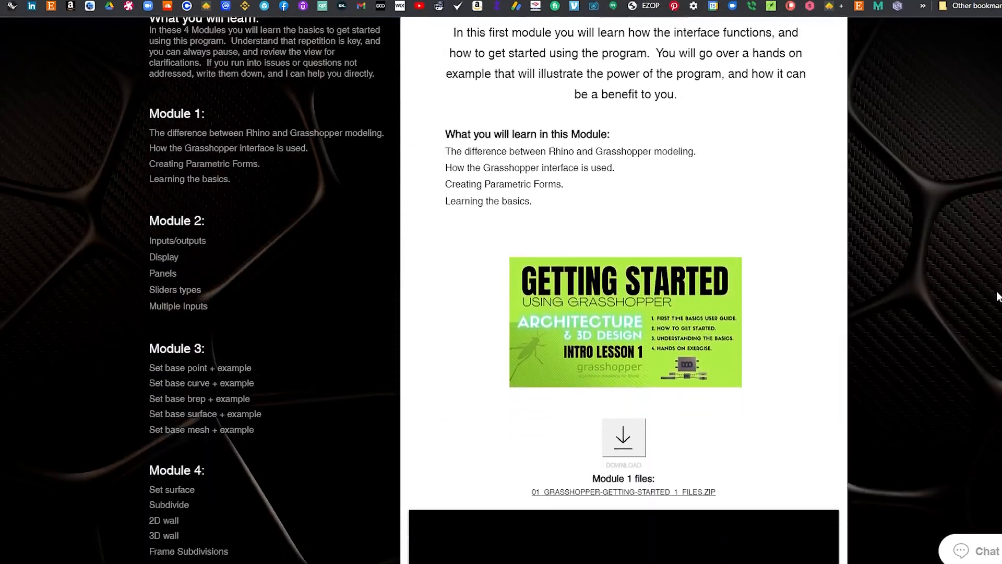
scroll(down, 3)
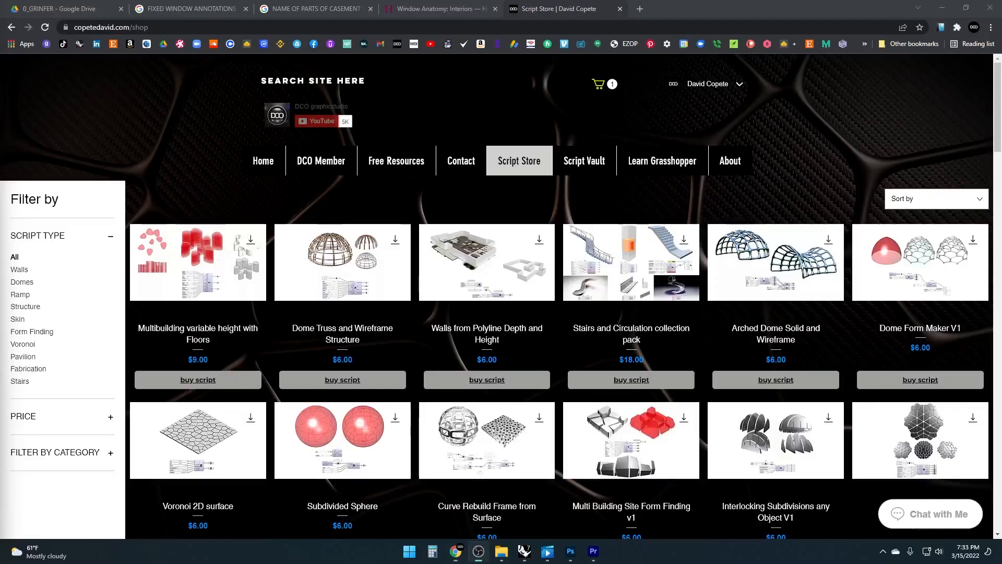
scroll(down, 3)
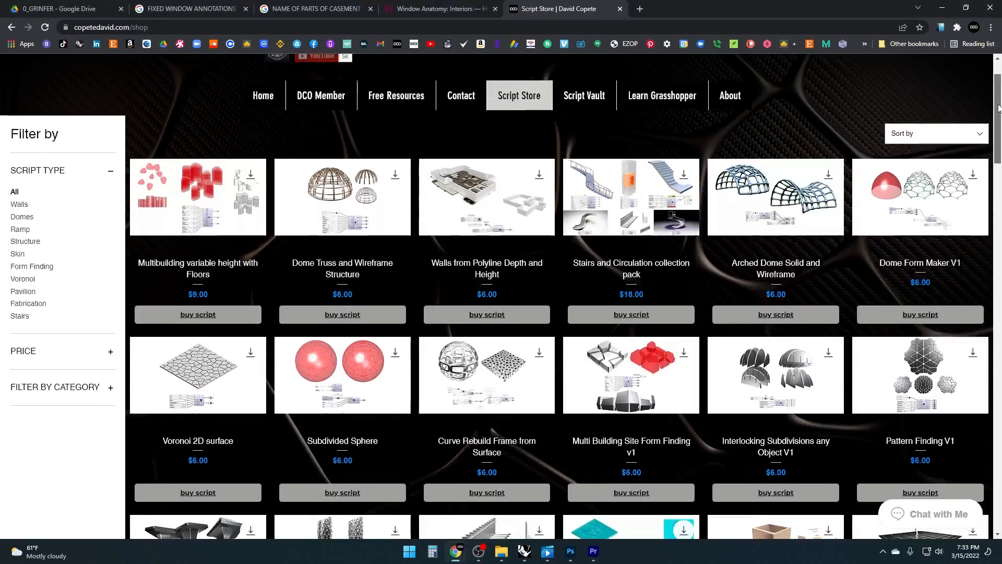
scroll(up, 3)
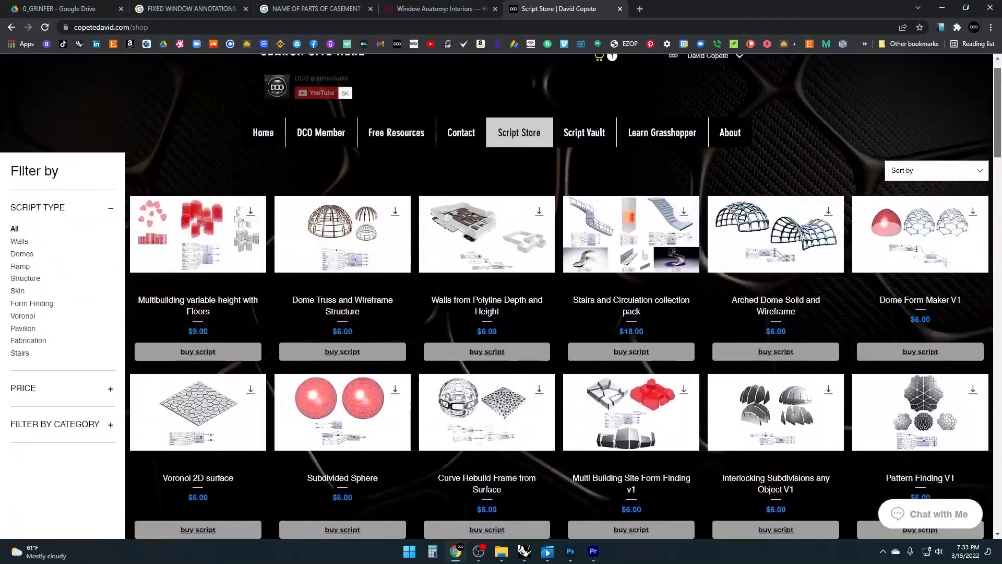
click(20, 353)
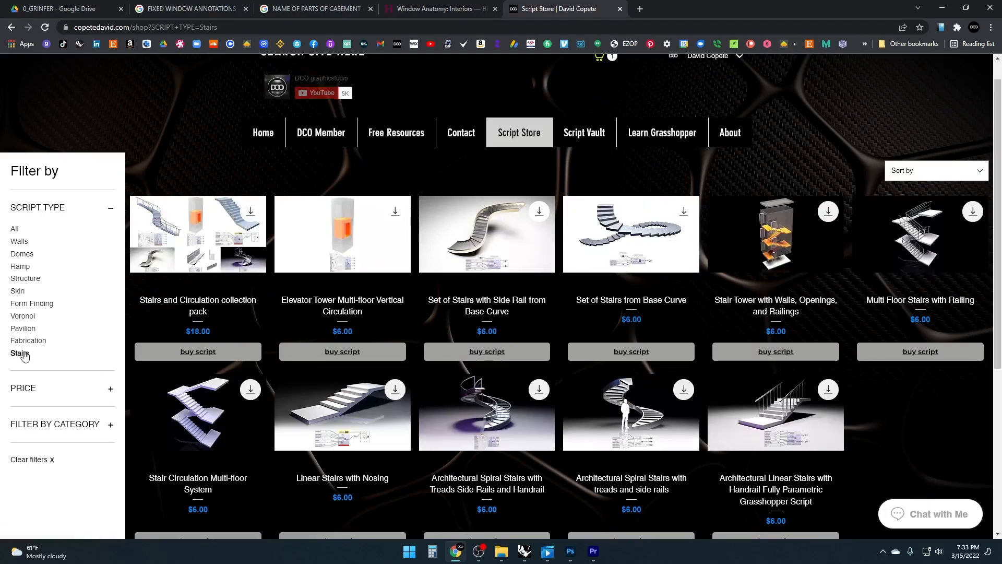
mouse_move(487, 234)
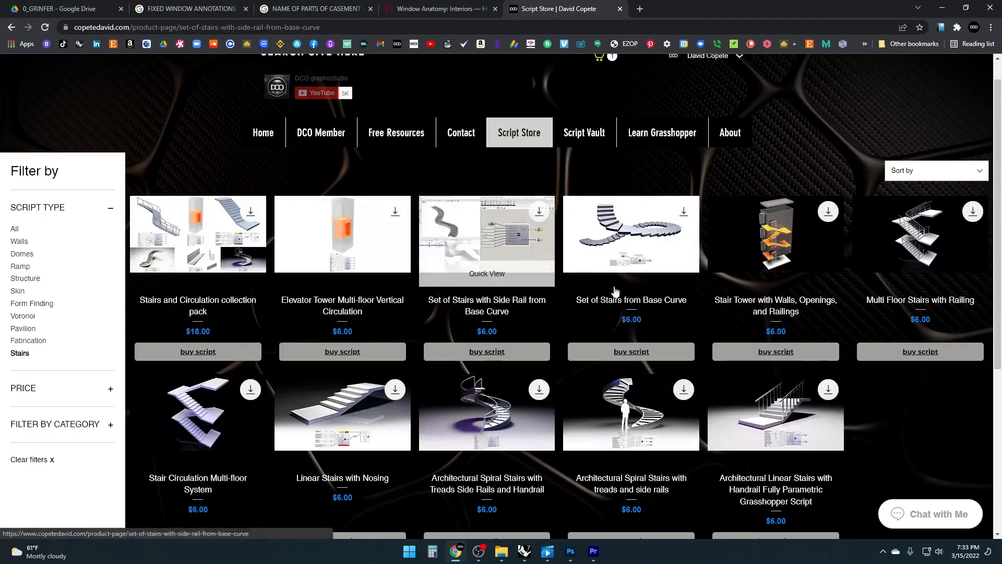
click(486, 233)
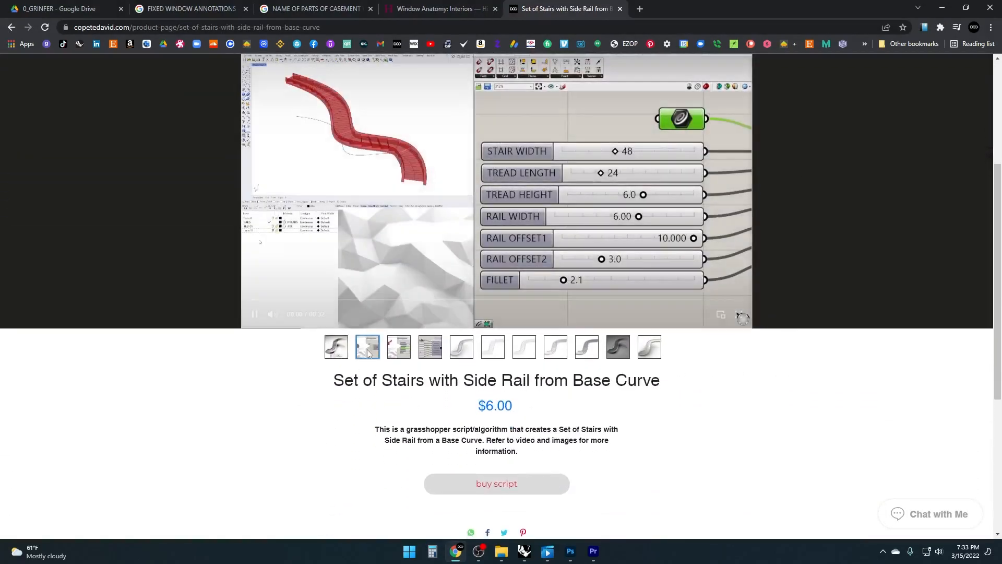